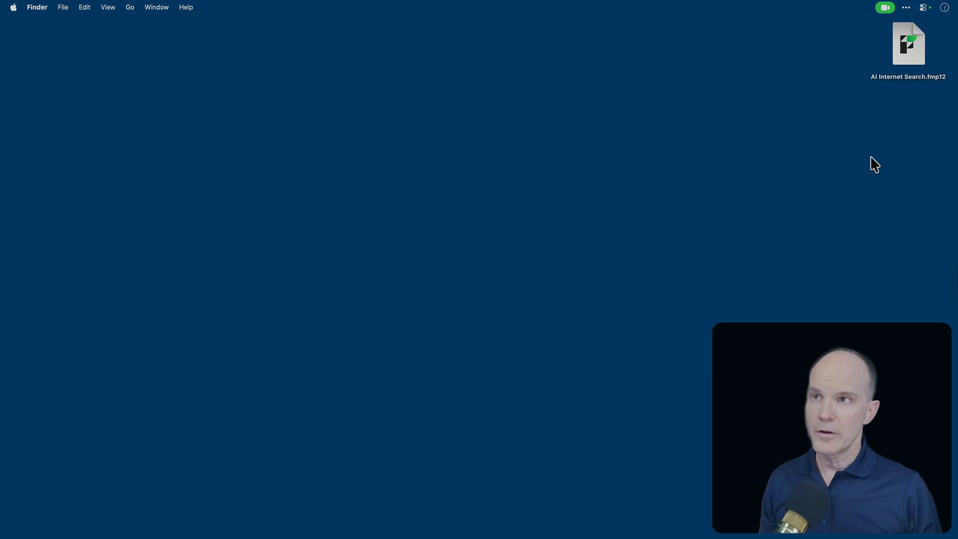
# Select and open AI Internet Search.fmp12 from the desktop.
pyautogui.click(907, 44)
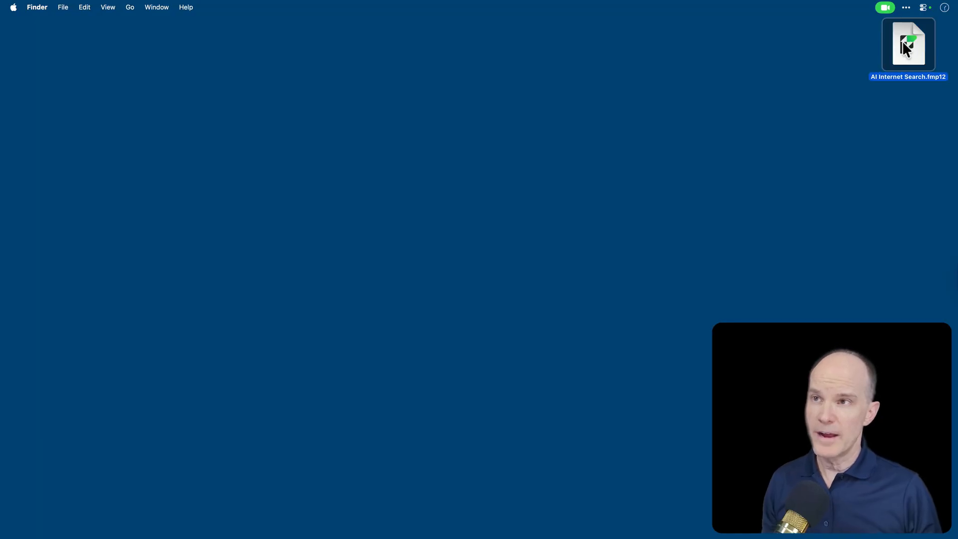
pyautogui.doubleClick(908, 44)
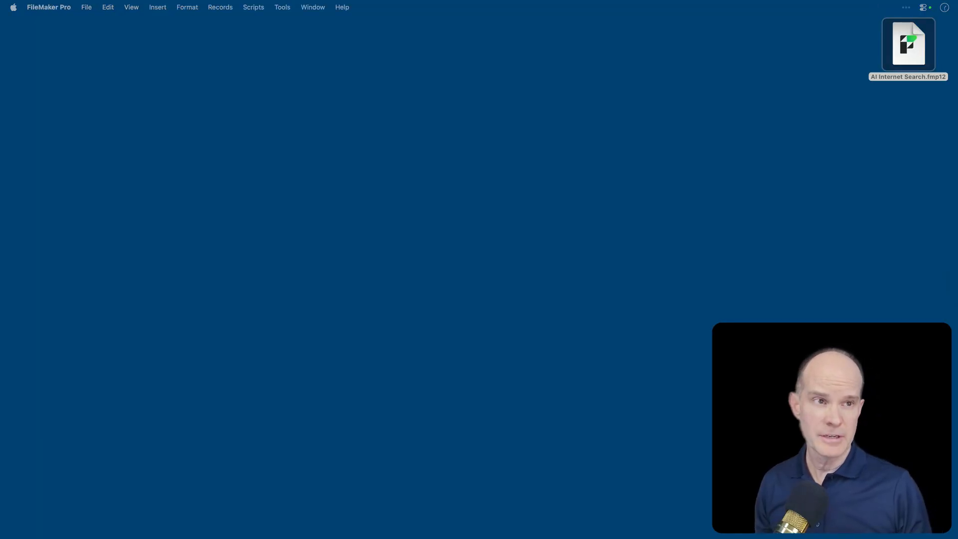
# Launch AI Internet Search.fmp12 and show the empty Internet Research form.
pyautogui.doubleClick(909, 44)
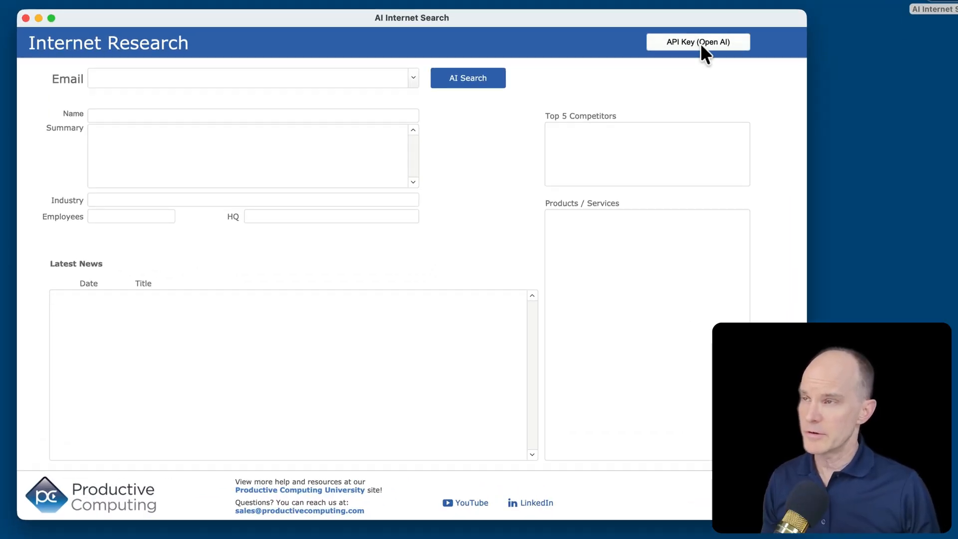
pyautogui.click(697, 41)
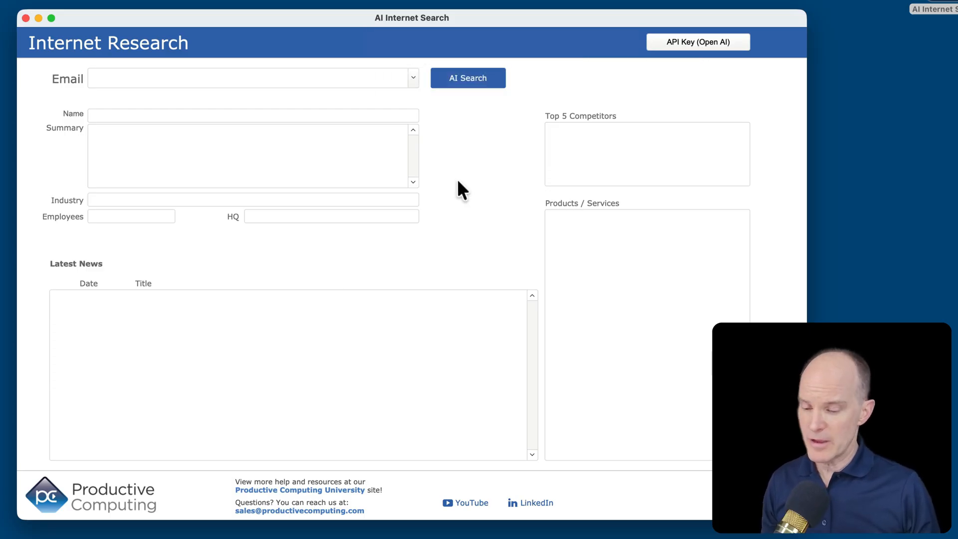
pyautogui.moveTo(409, 104)
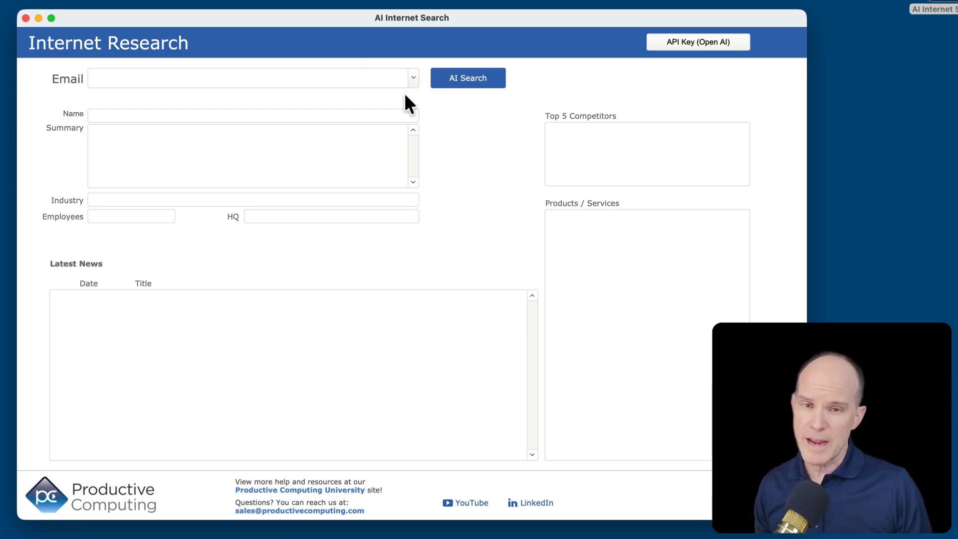
pyautogui.moveTo(477, 339)
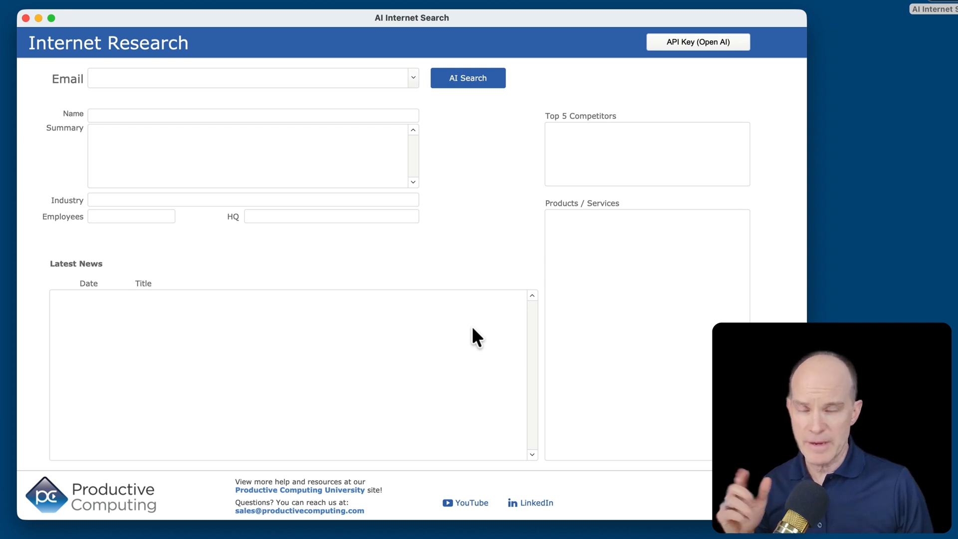
pyautogui.moveTo(317, 336)
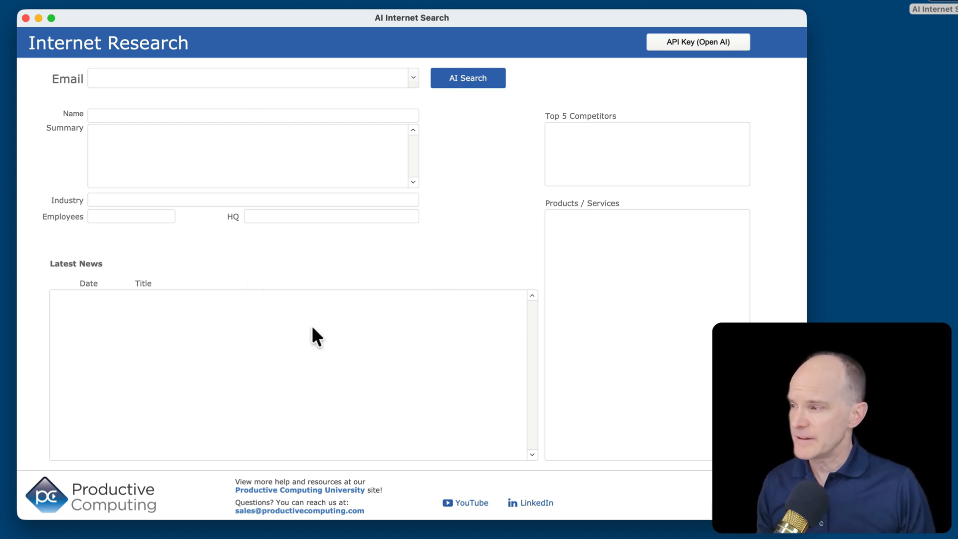
pyautogui.moveTo(619, 356)
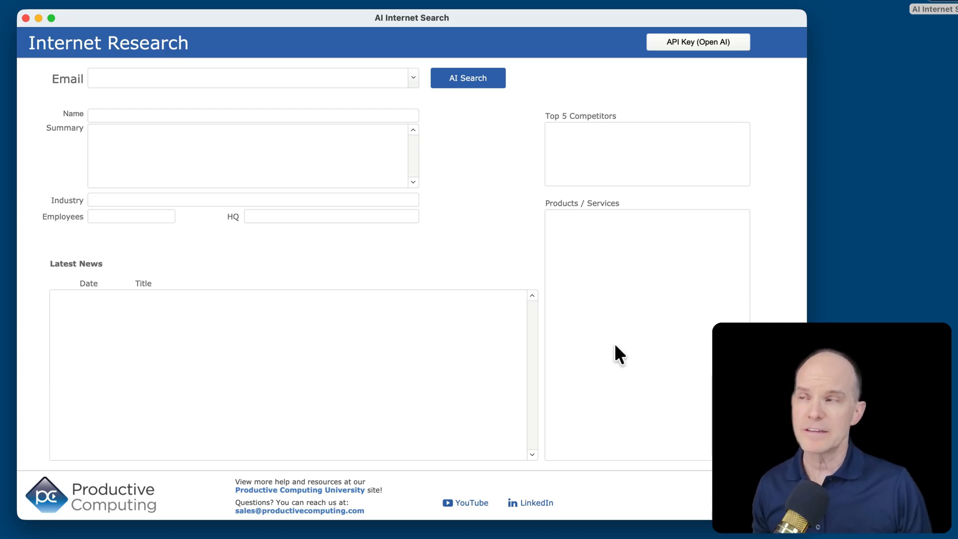
pyautogui.moveTo(605, 272)
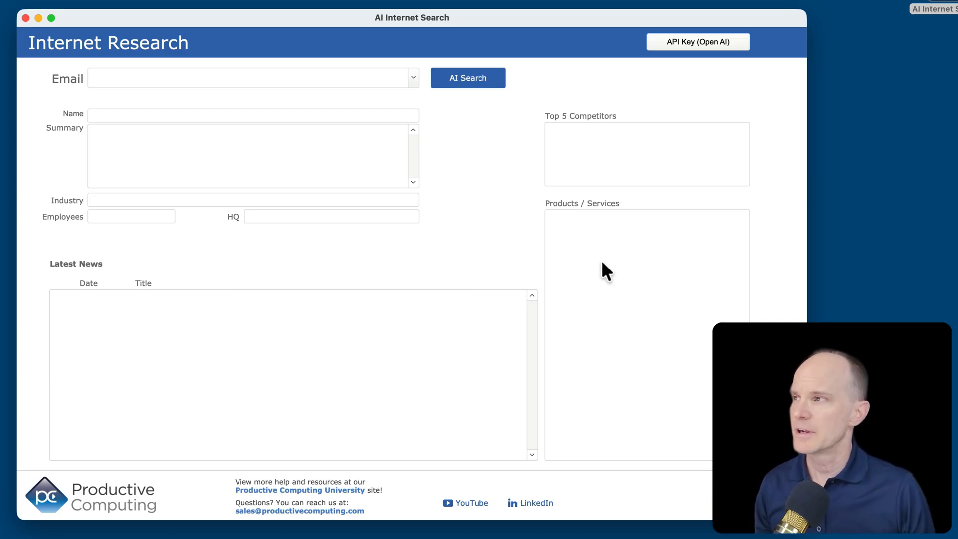
# Choose the microsoft.com contact email and run AI Search.
pyautogui.click(413, 78)
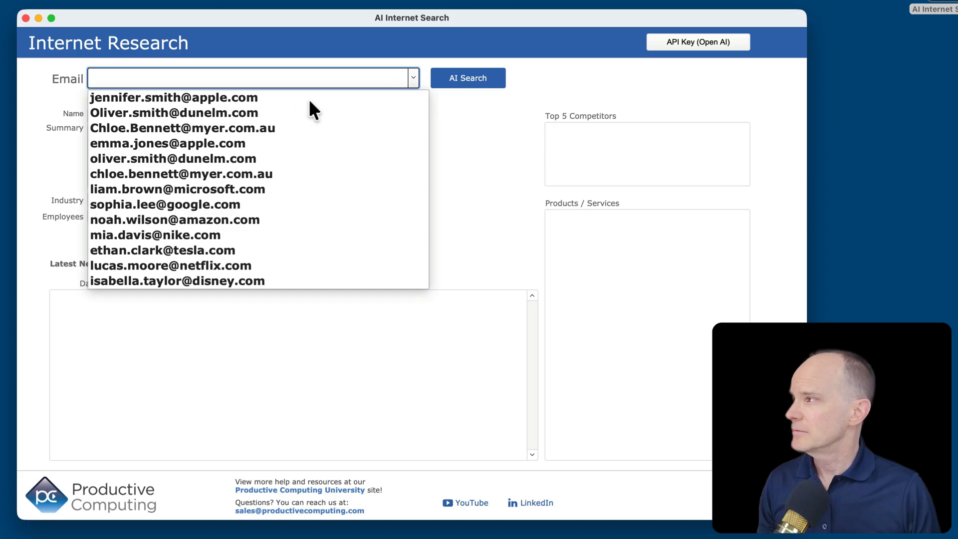
pyautogui.moveTo(144, 207)
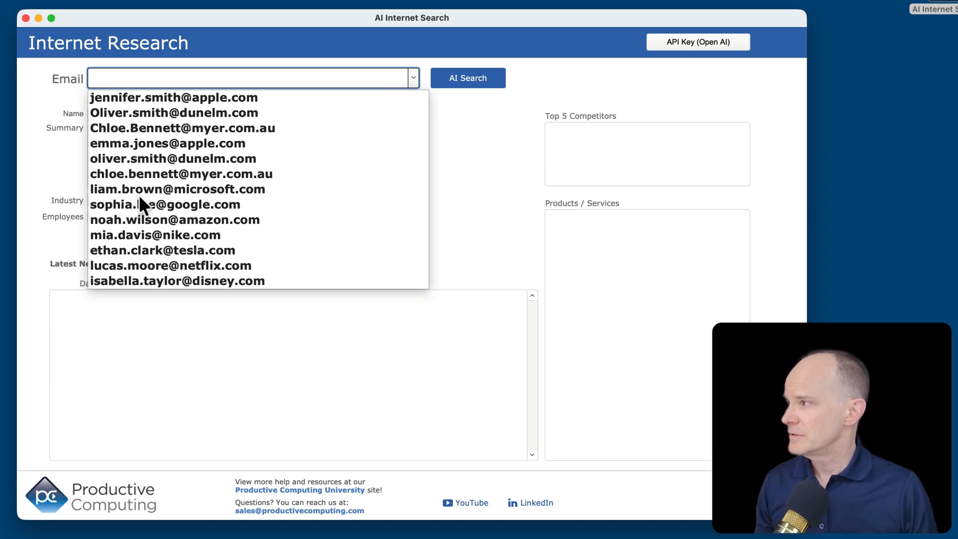
pyautogui.click(178, 189)
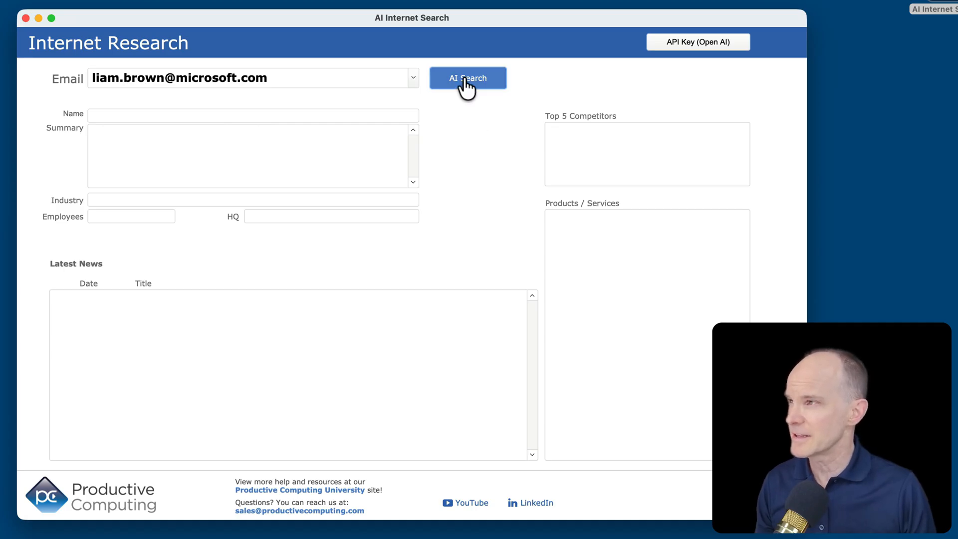
pyautogui.moveTo(469, 168)
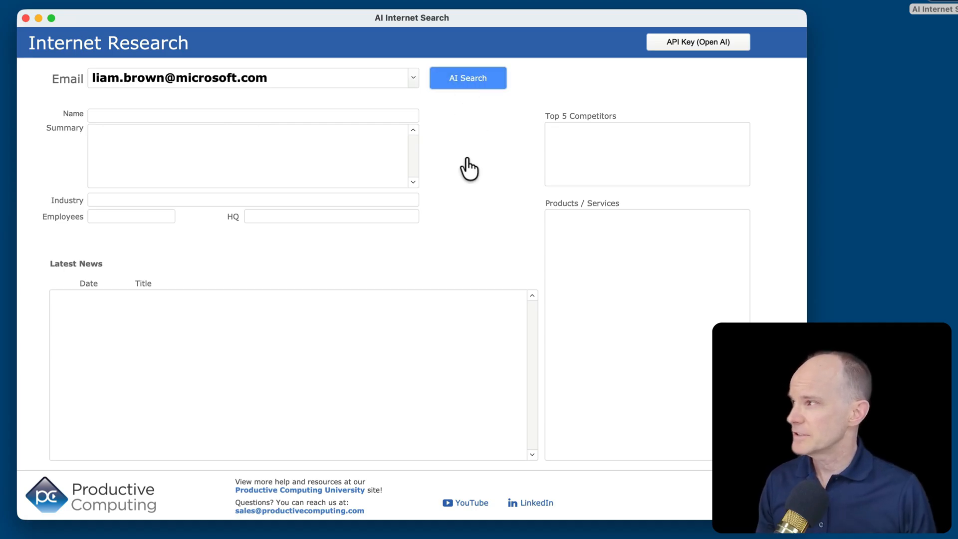
pyautogui.click(468, 78)
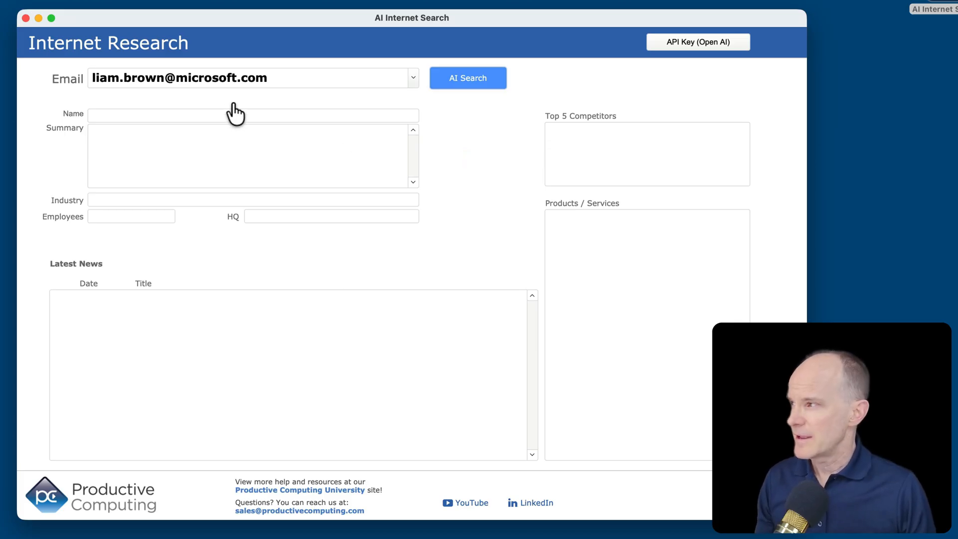
pyautogui.moveTo(297, 155)
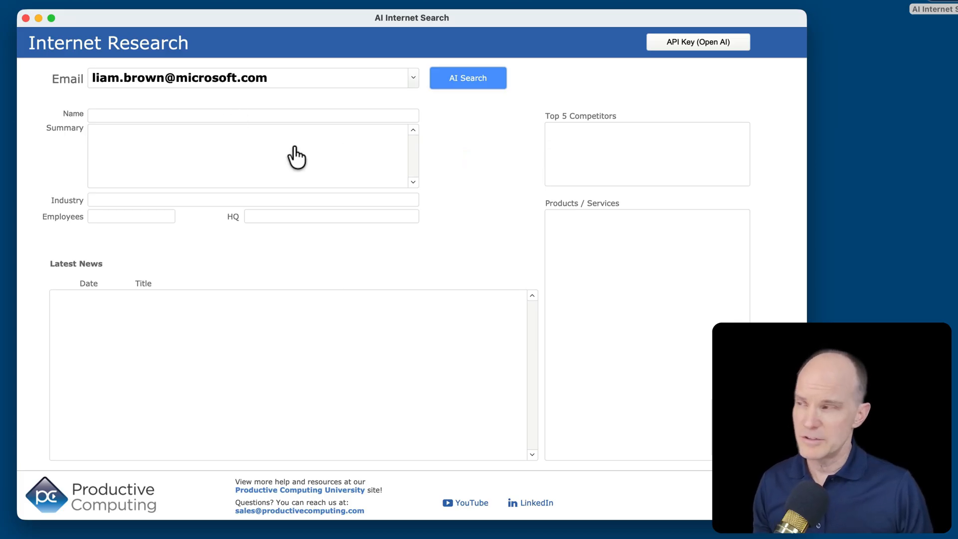
pyautogui.moveTo(433, 237)
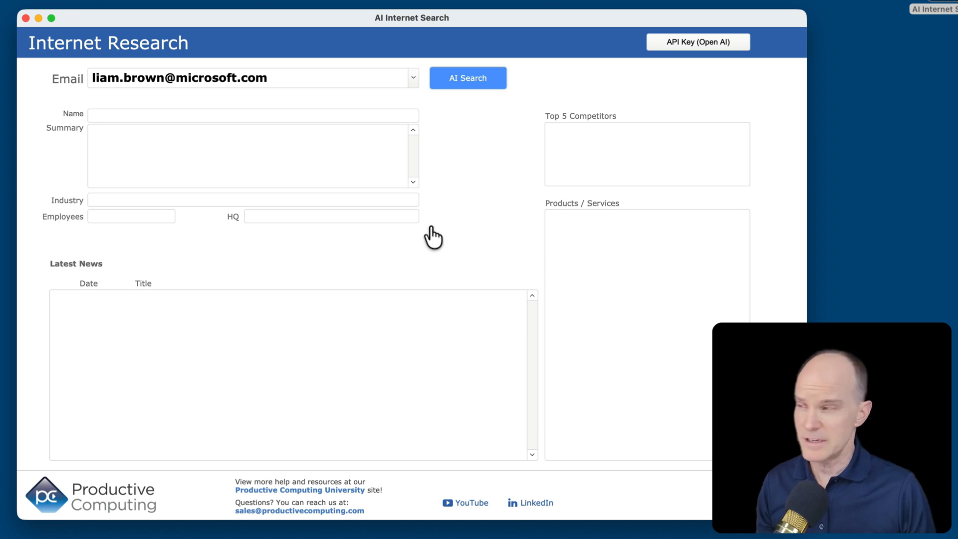
pyautogui.moveTo(466, 254)
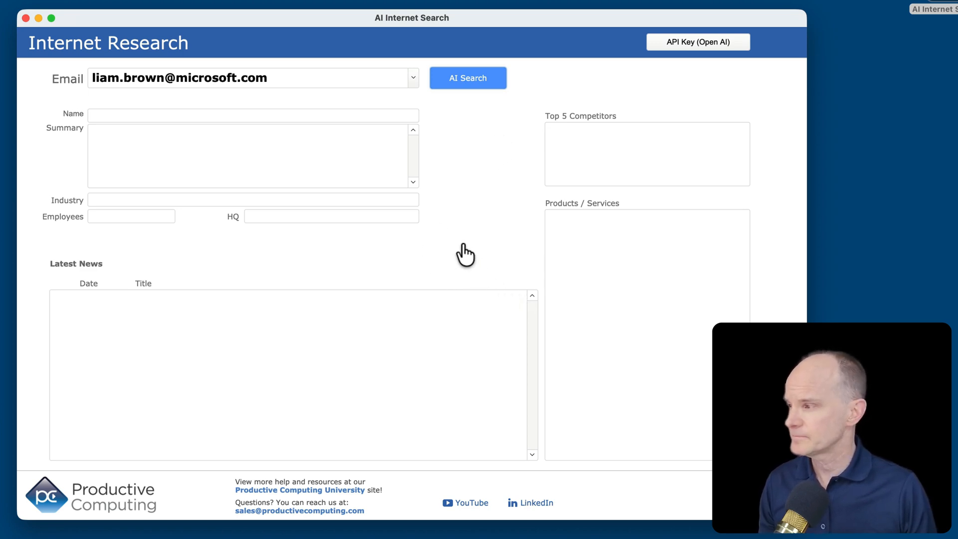
# Run AI Search and review Microsoft's Top 5 Competitors without editing.
pyautogui.click(467, 78)
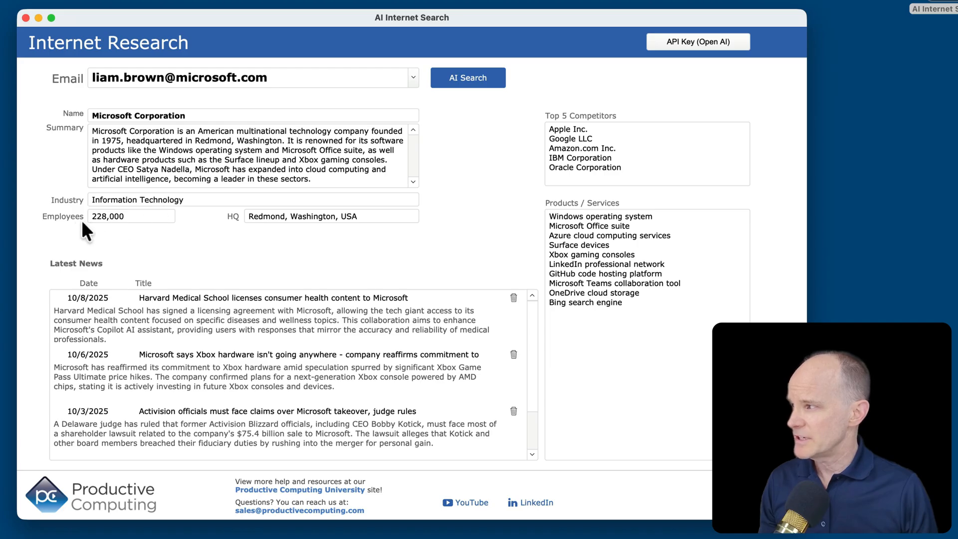
pyautogui.moveTo(320, 232)
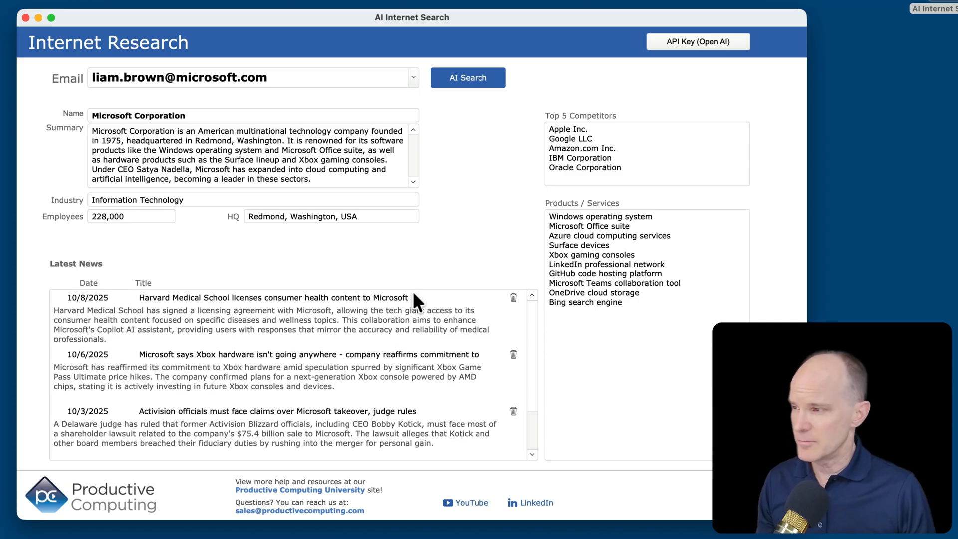
pyautogui.moveTo(394, 339)
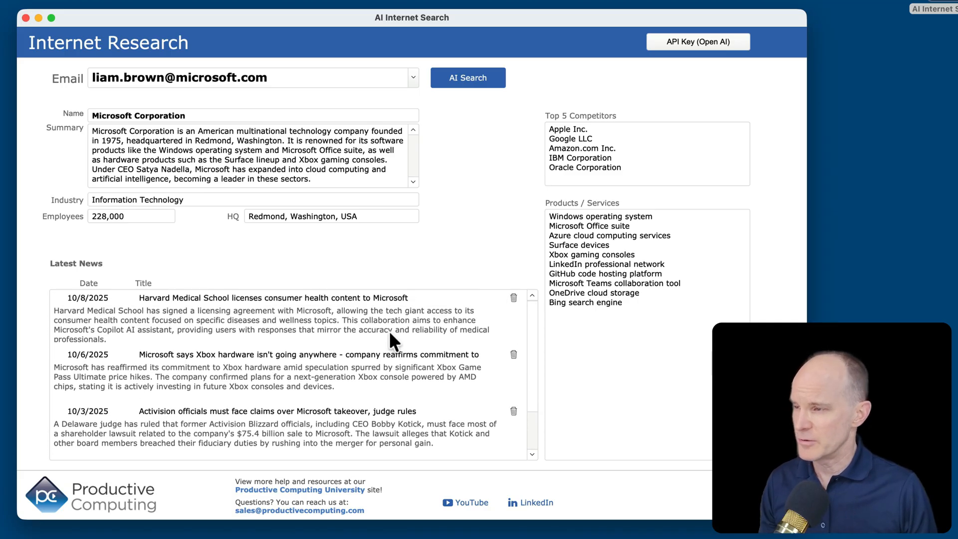
pyautogui.click(647, 152)
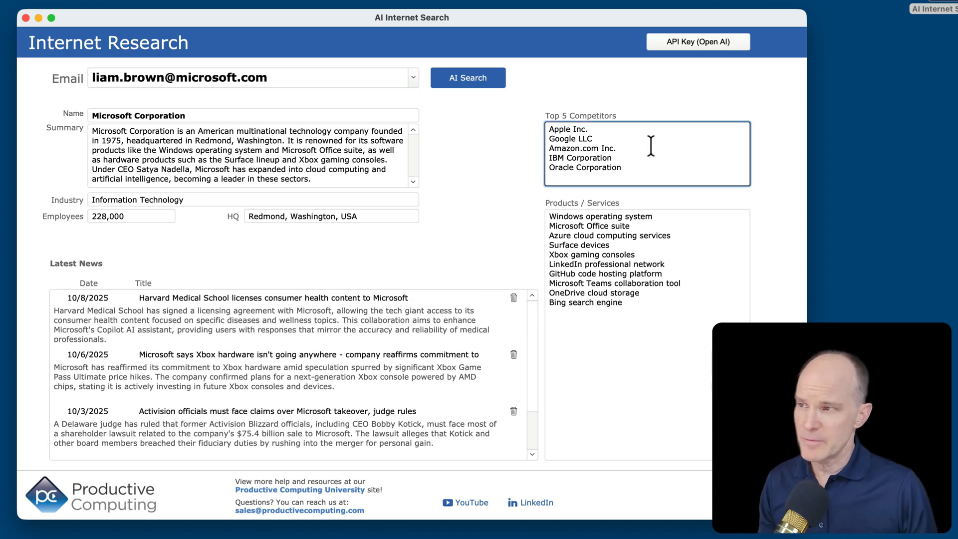
pyautogui.click(635, 254)
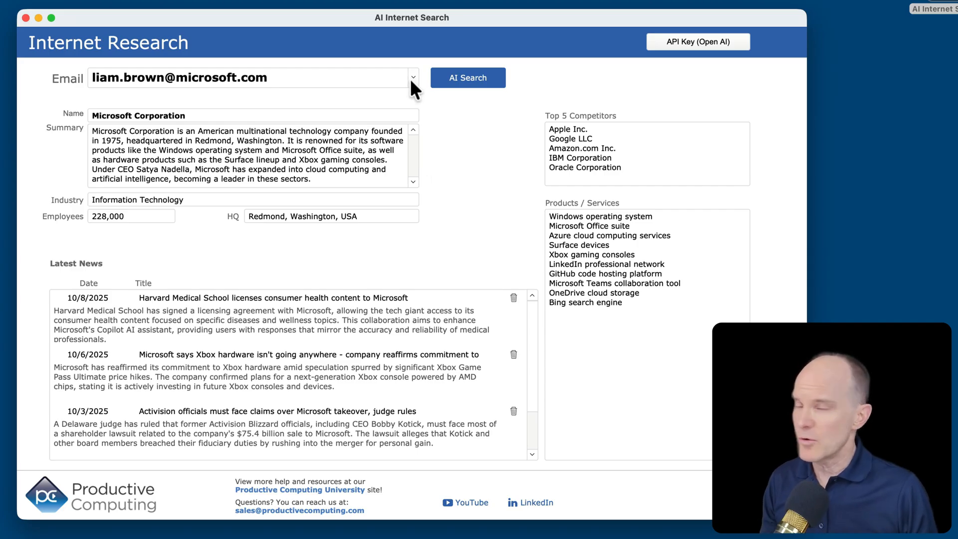
# Try AI Search and dismiss the data-already-exists warning.
pyautogui.click(414, 77)
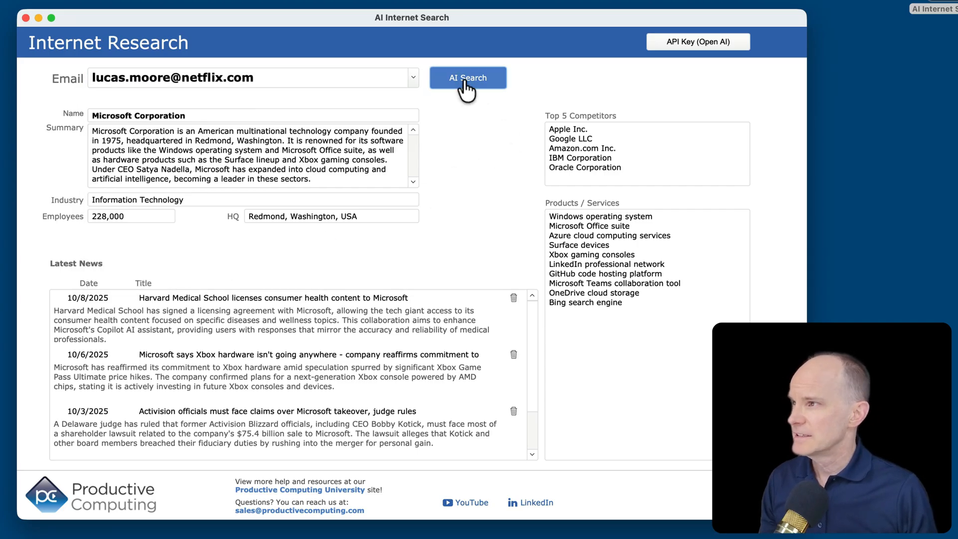
pyautogui.click(468, 78)
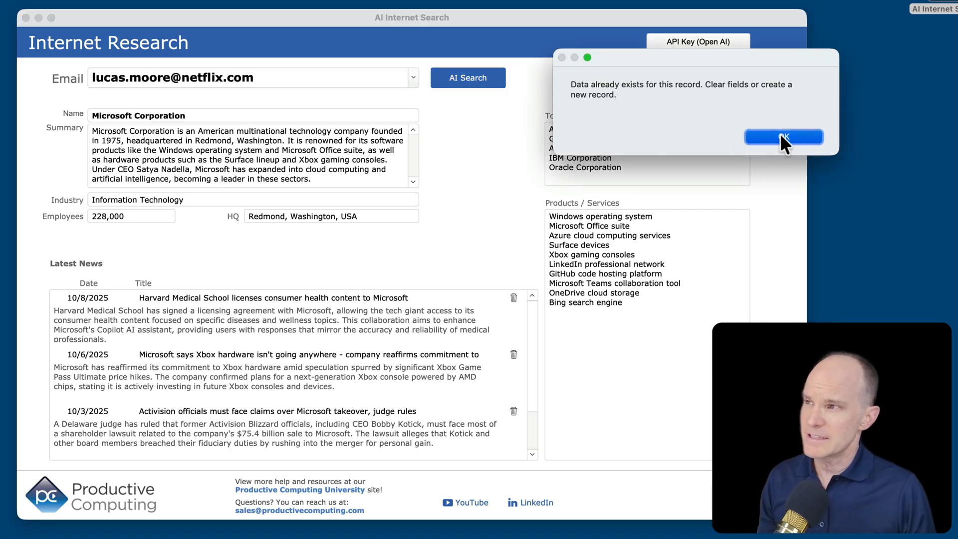
pyautogui.click(783, 137)
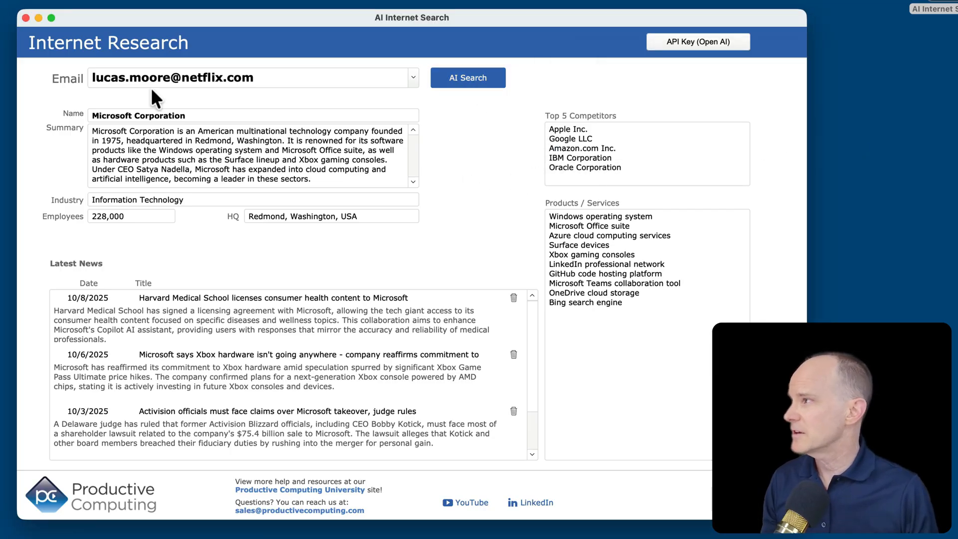
pyautogui.moveTo(415, 83)
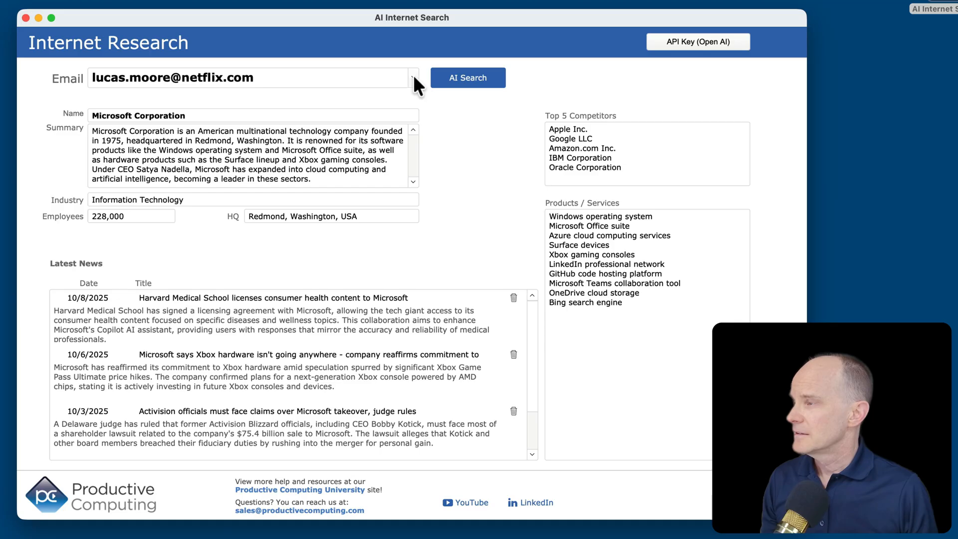
# Choose the netflix.com contact email and run AI Search for Netflix.
pyautogui.click(414, 77)
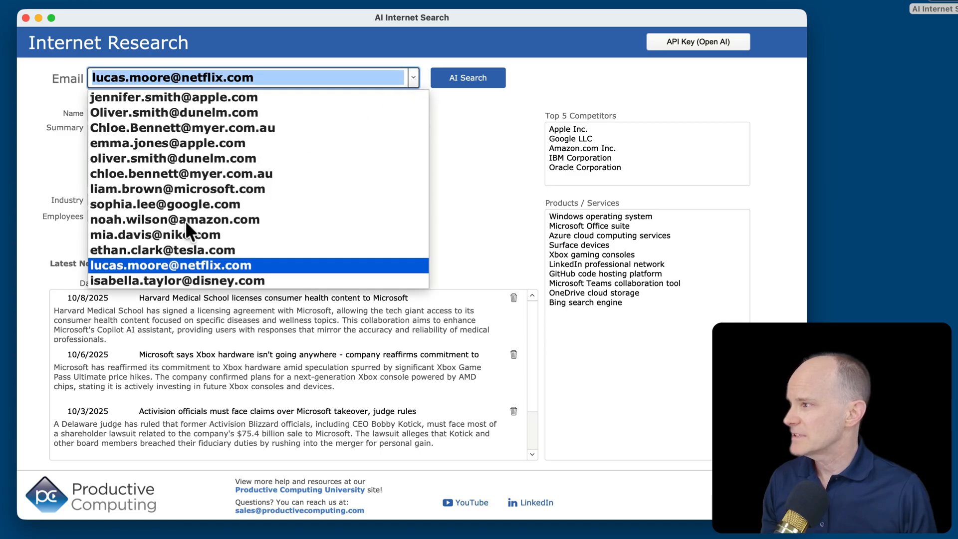
pyautogui.moveTo(209, 188)
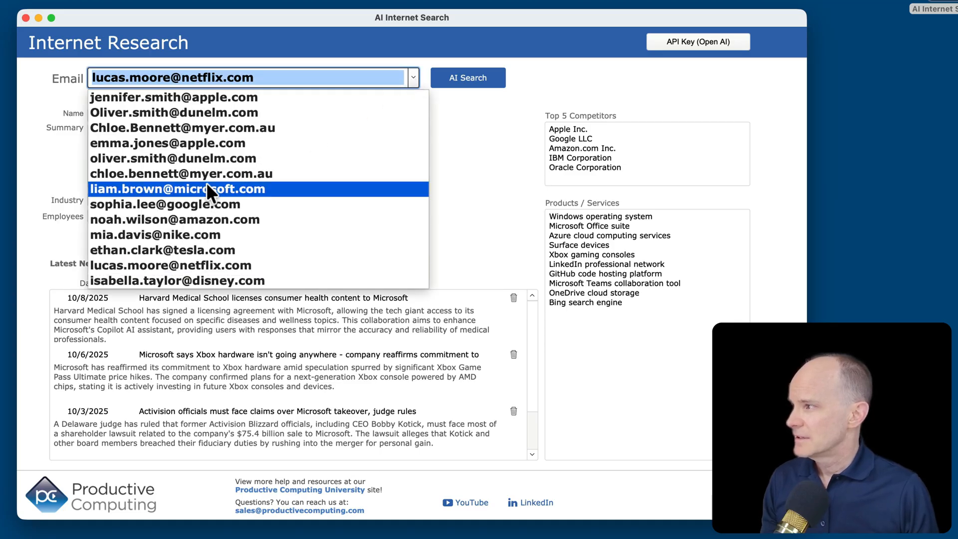
pyautogui.click(177, 188)
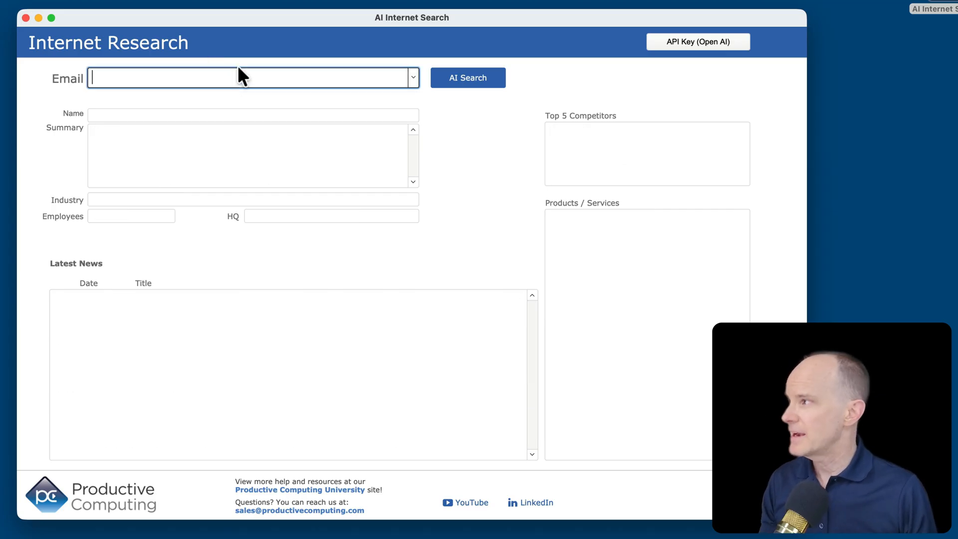
pyautogui.click(413, 77)
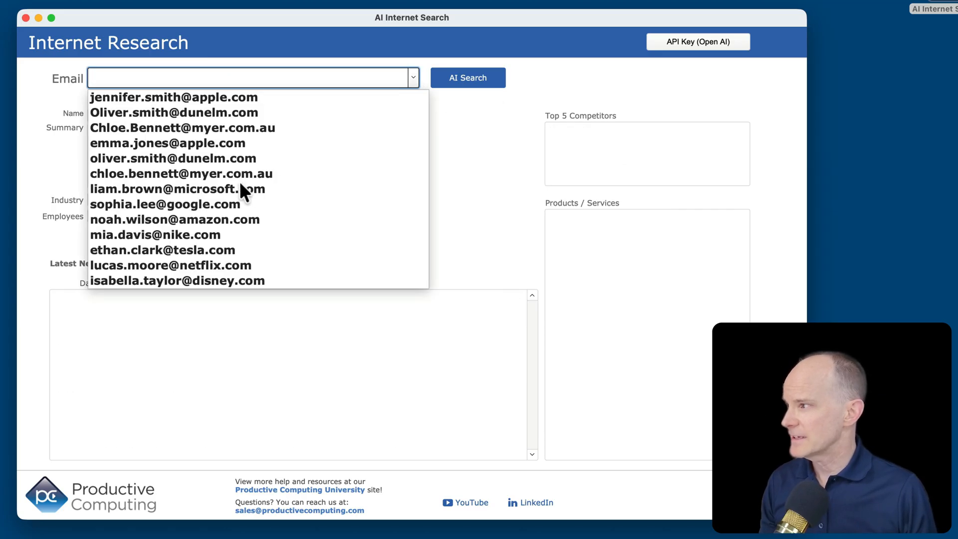
pyautogui.click(171, 265)
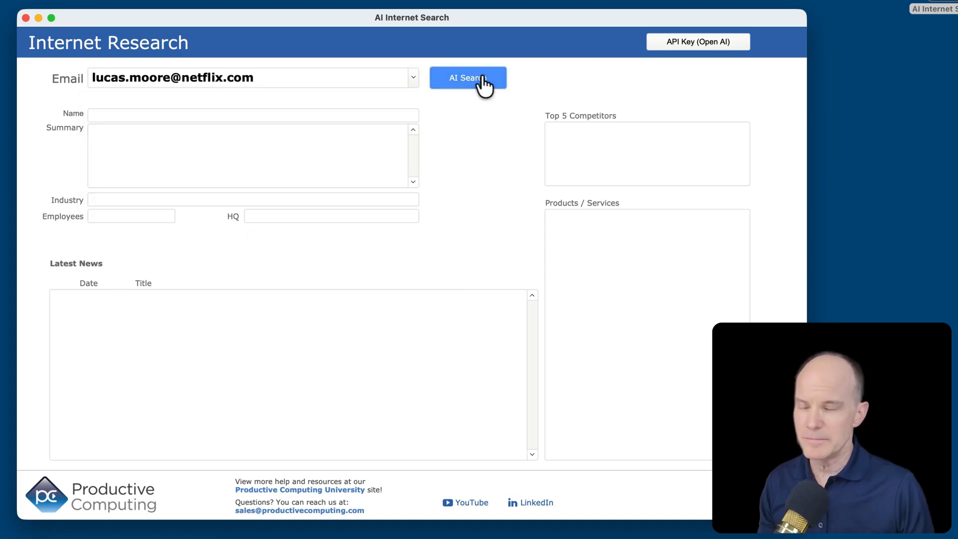
pyautogui.moveTo(422, 189)
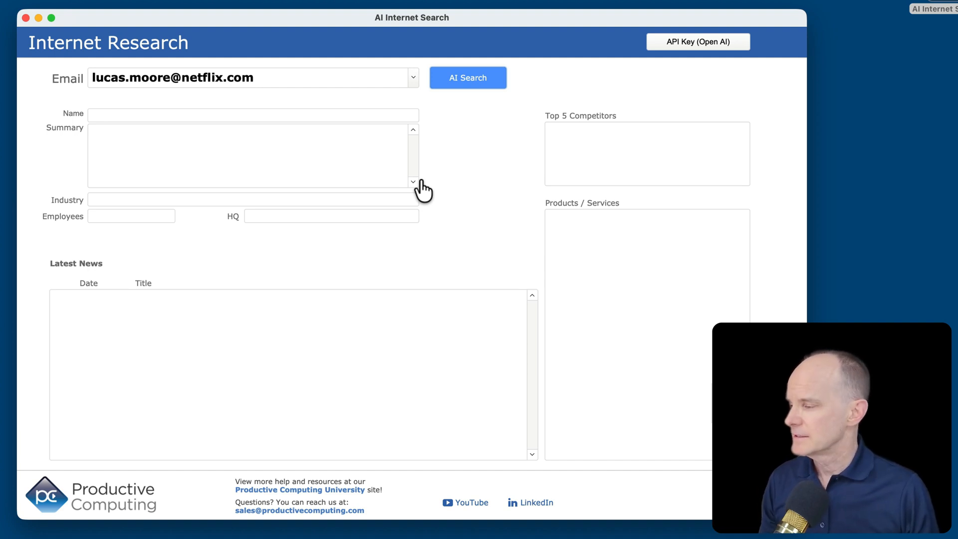
pyautogui.click(468, 78)
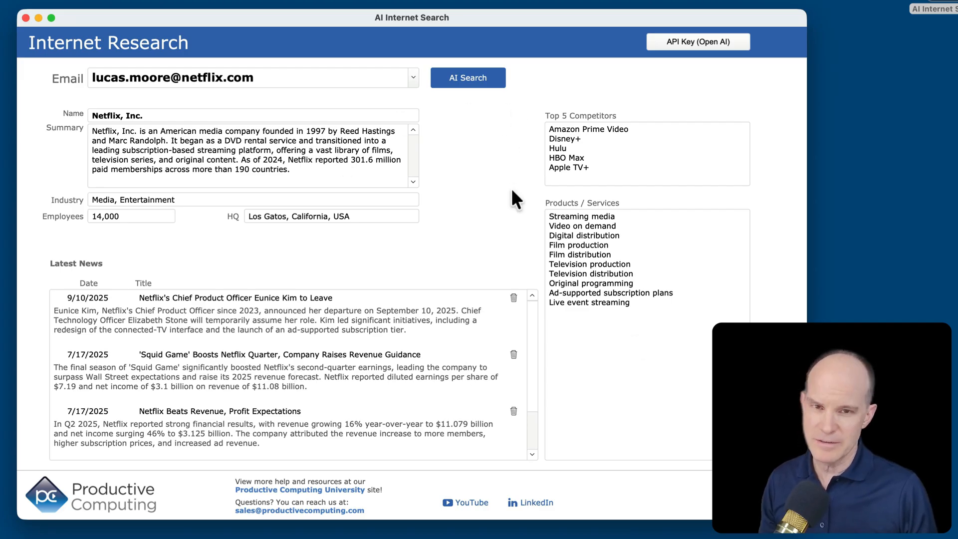
pyautogui.moveTo(275, 155)
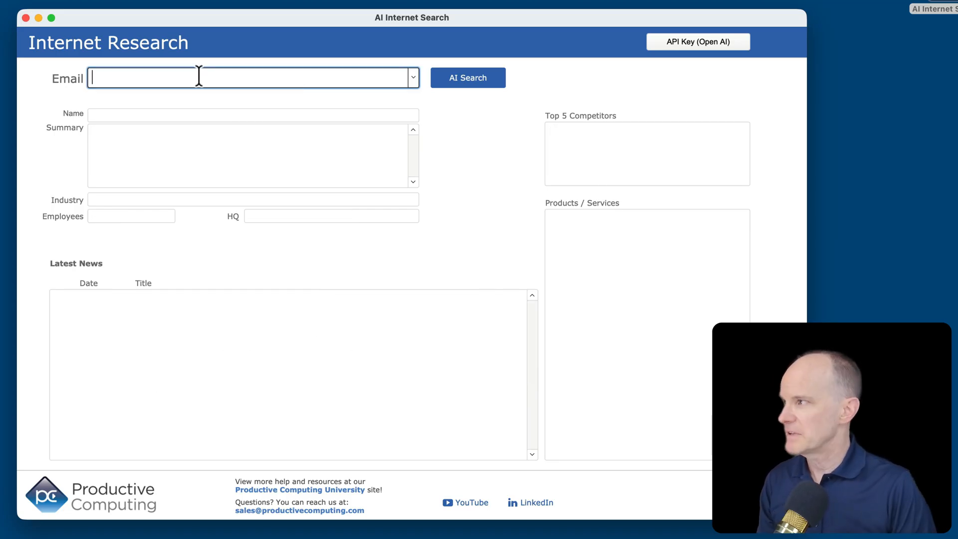
# Enter abc.com as the email and run AI Search for ABC.
pyautogui.write('abc.com')
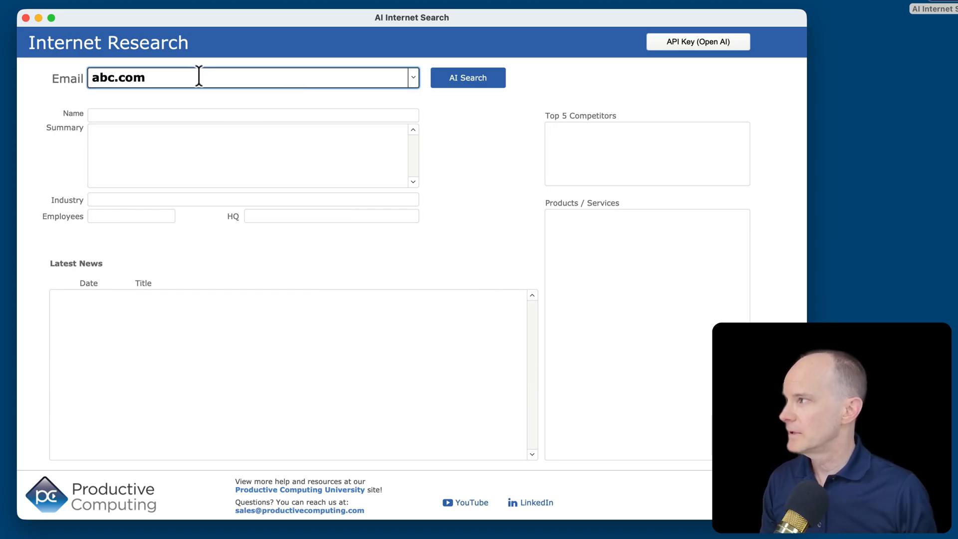
pyautogui.click(467, 78)
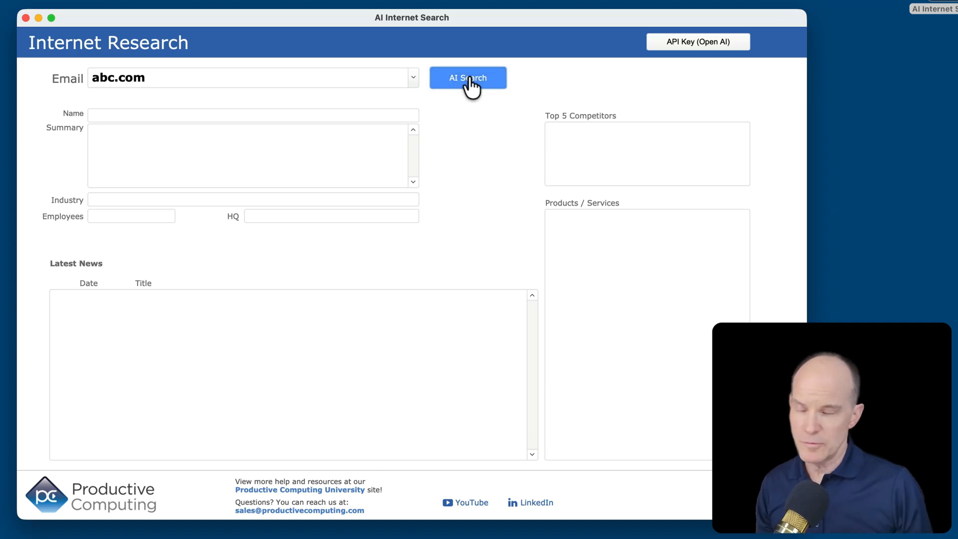
pyautogui.moveTo(391, 129)
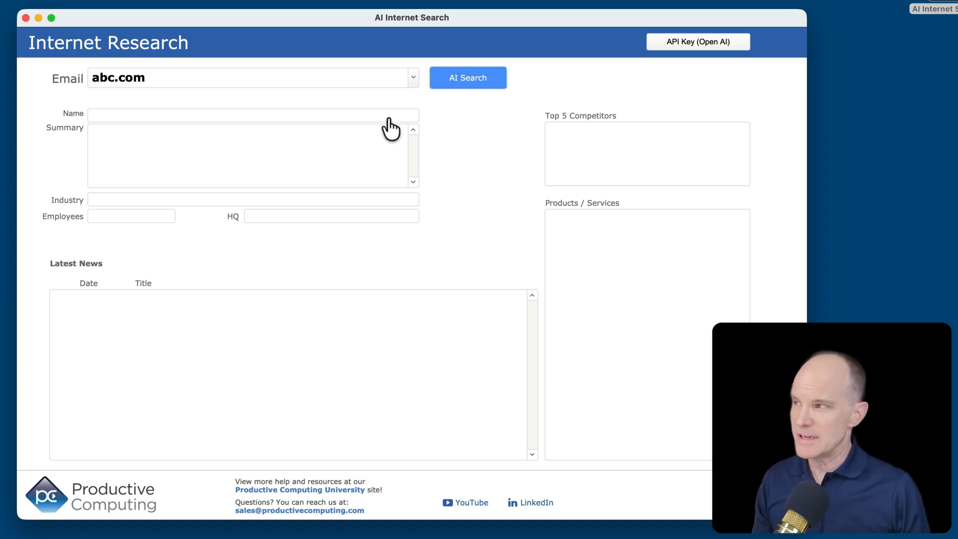
pyautogui.moveTo(125, 97)
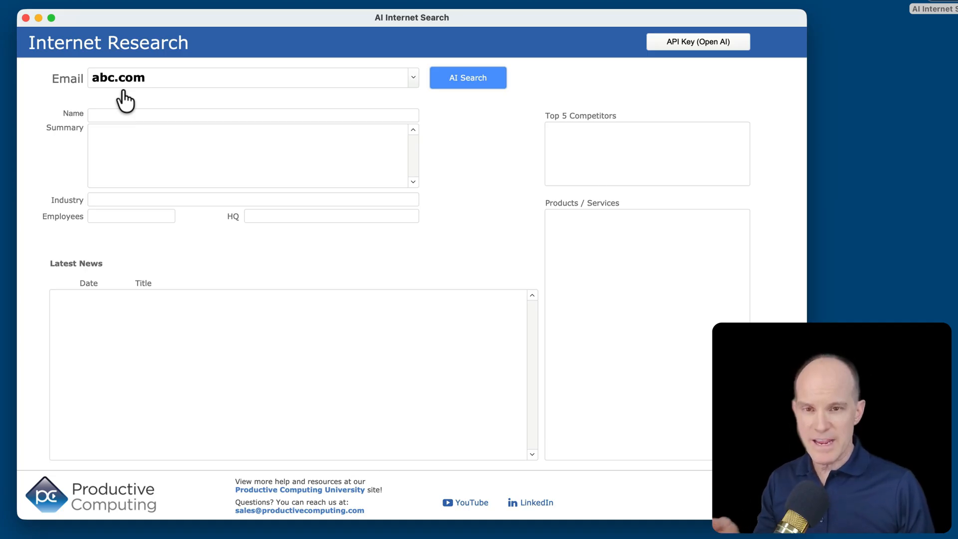
pyautogui.click(468, 78)
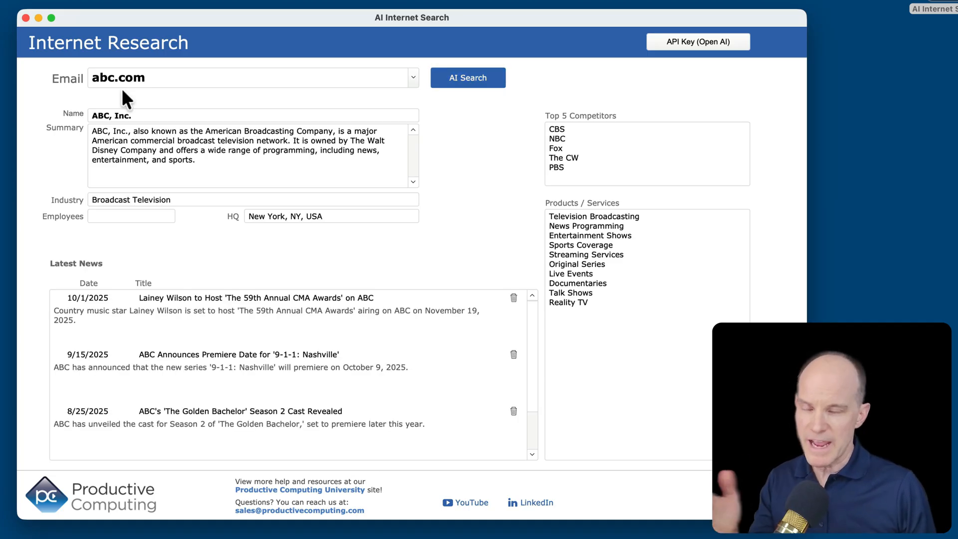
pyautogui.moveTo(177, 131)
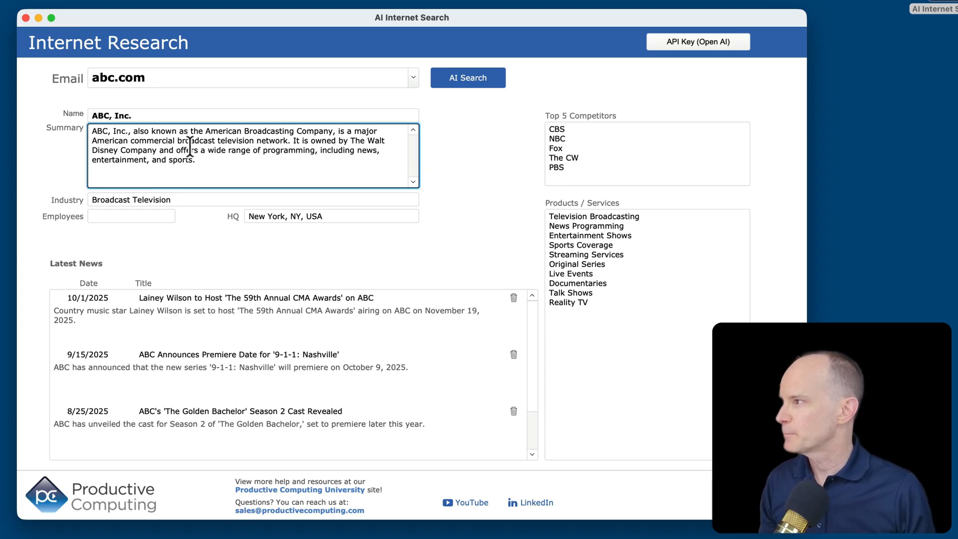
pyautogui.moveTo(201, 241)
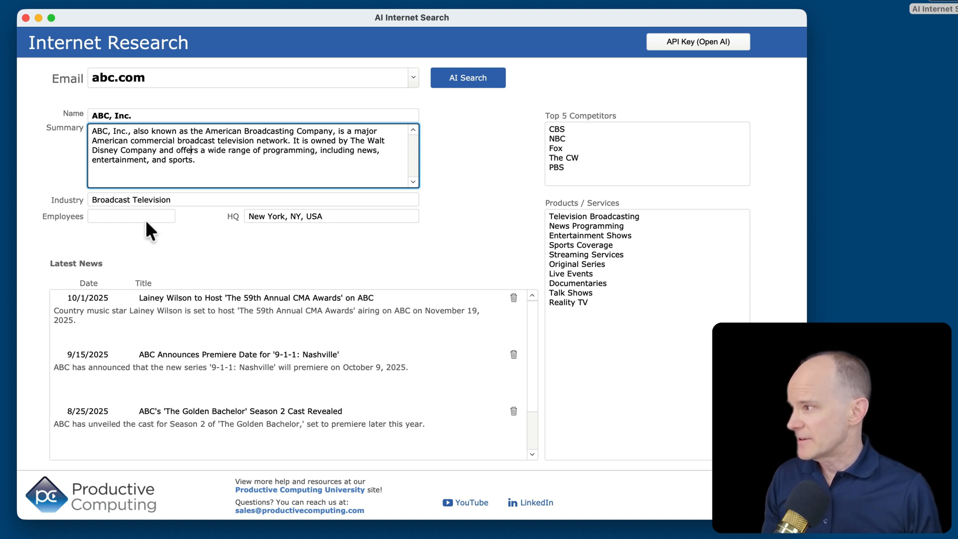
pyautogui.write('undetermined')
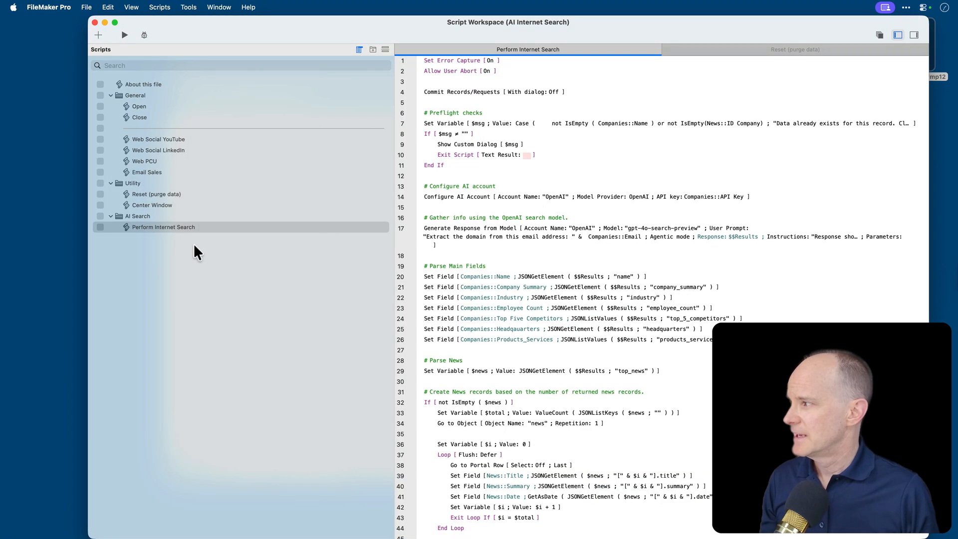
# Set the Allow User Abort step to Off in Perform Internet Search.
pyautogui.click(164, 227)
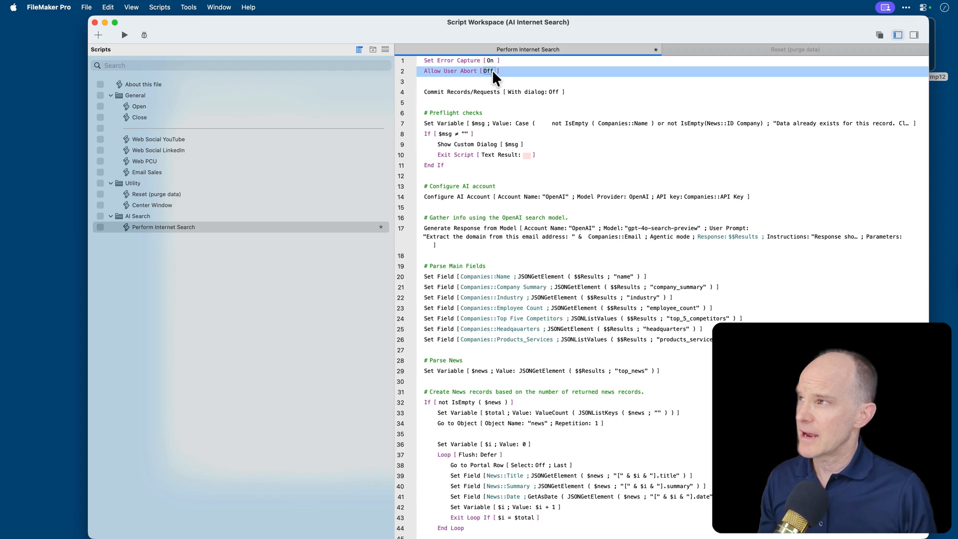
pyautogui.moveTo(522, 79)
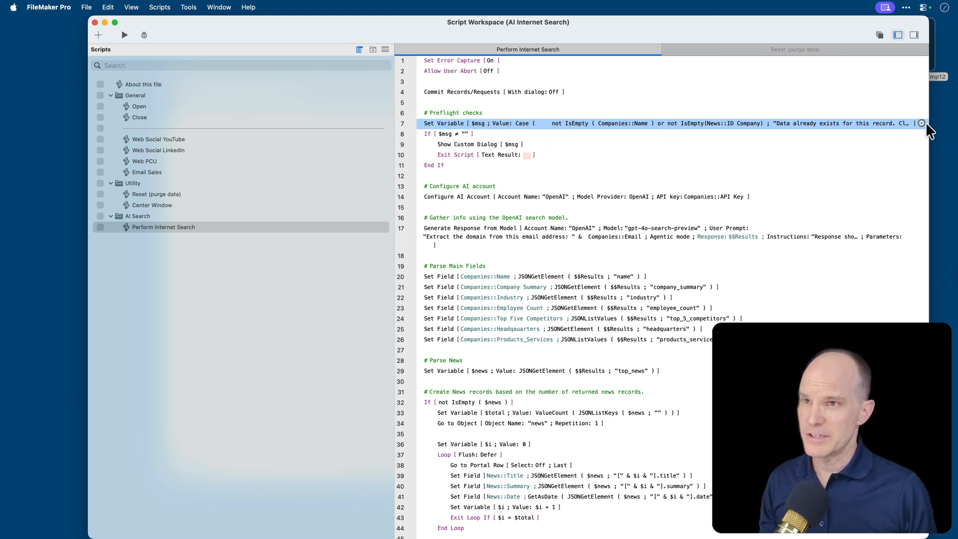
pyautogui.doubleClick(550, 123)
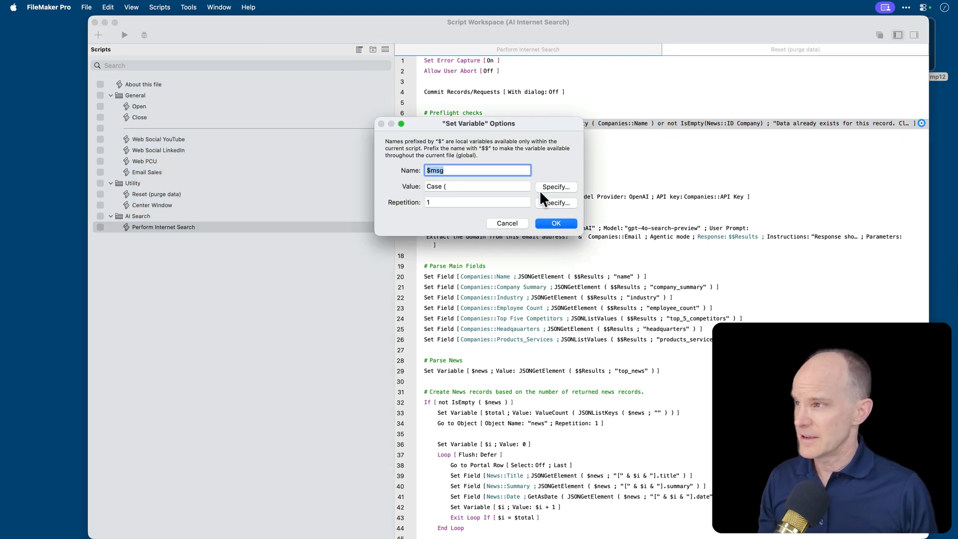
pyautogui.click(555, 186)
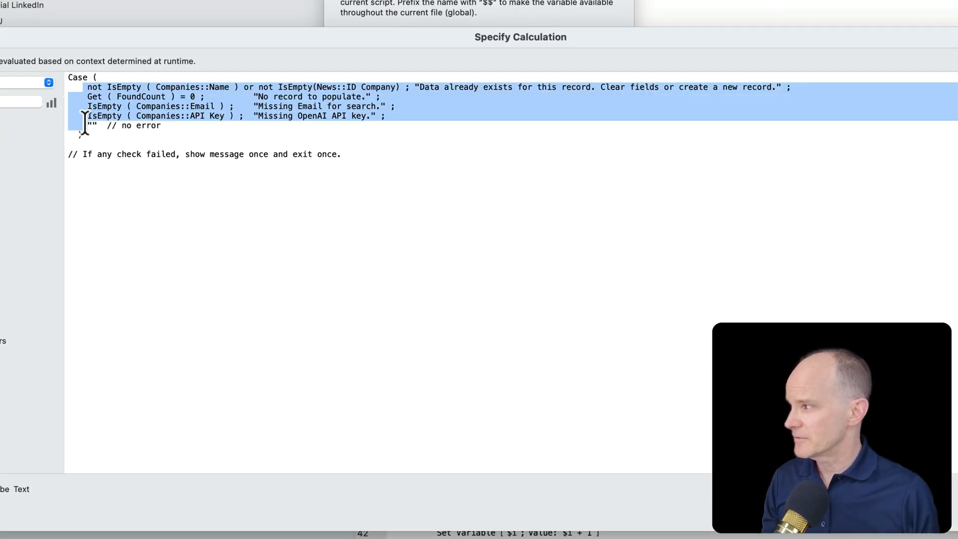
pyautogui.click(278, 87)
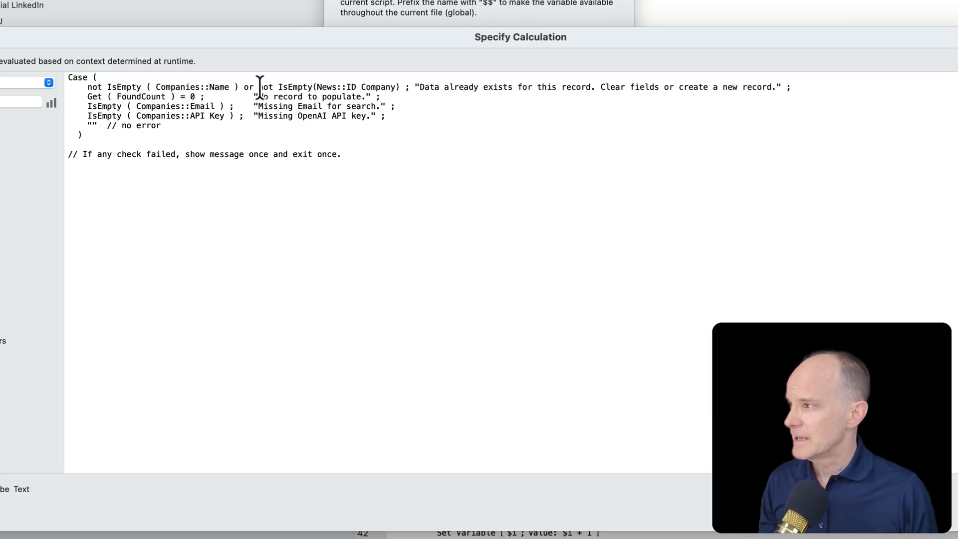
pyautogui.moveTo(259, 86); pyautogui.dragTo(397, 86)
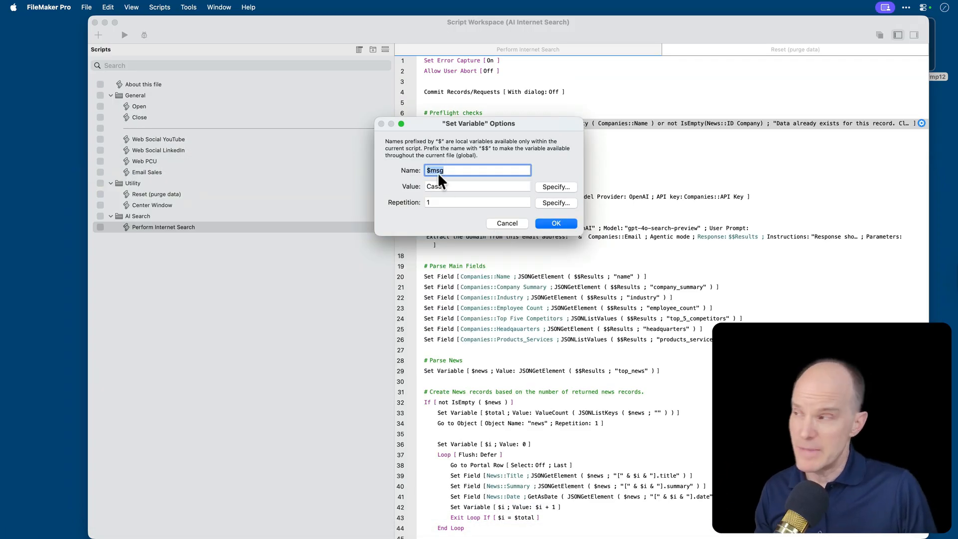
pyautogui.click(555, 223)
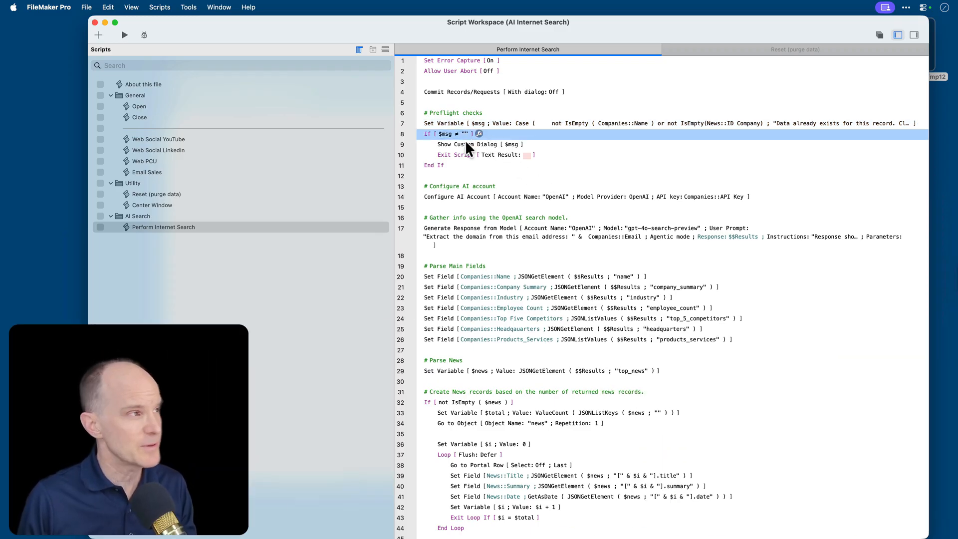
pyautogui.click(483, 144)
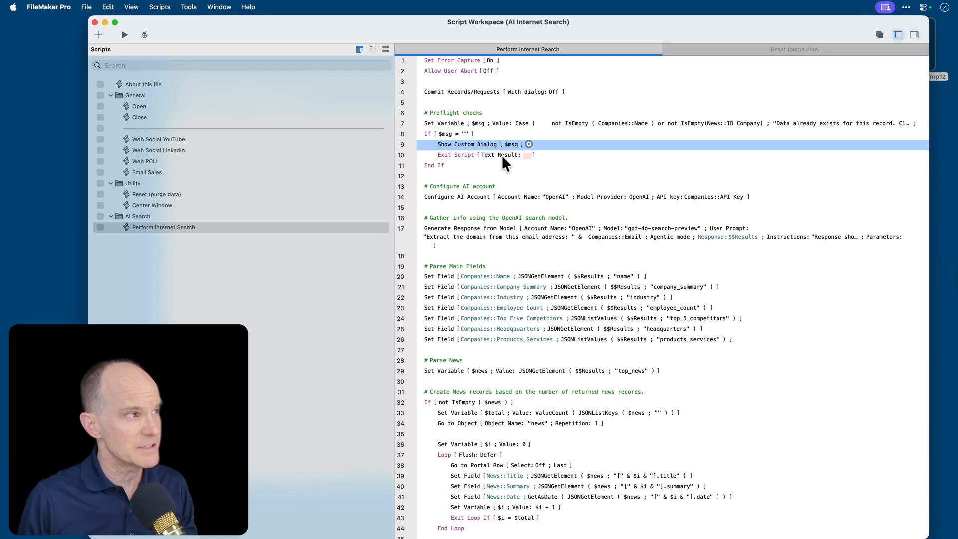
pyautogui.moveTo(435, 130)
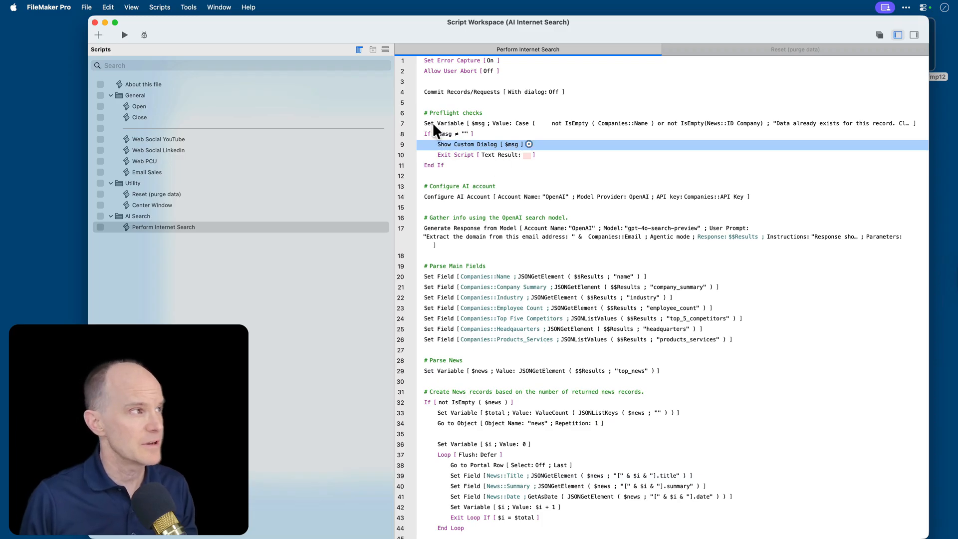
pyautogui.click(434, 166)
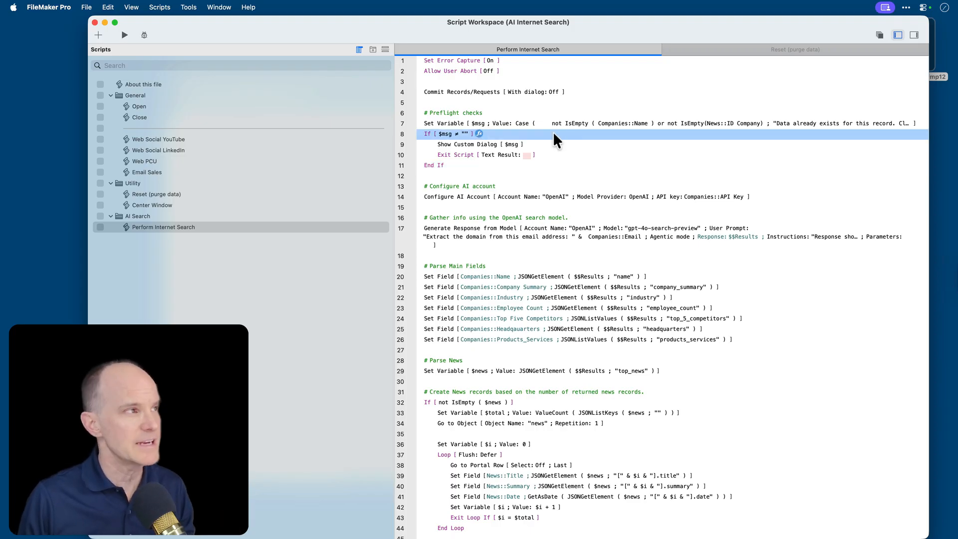
pyautogui.click(434, 166)
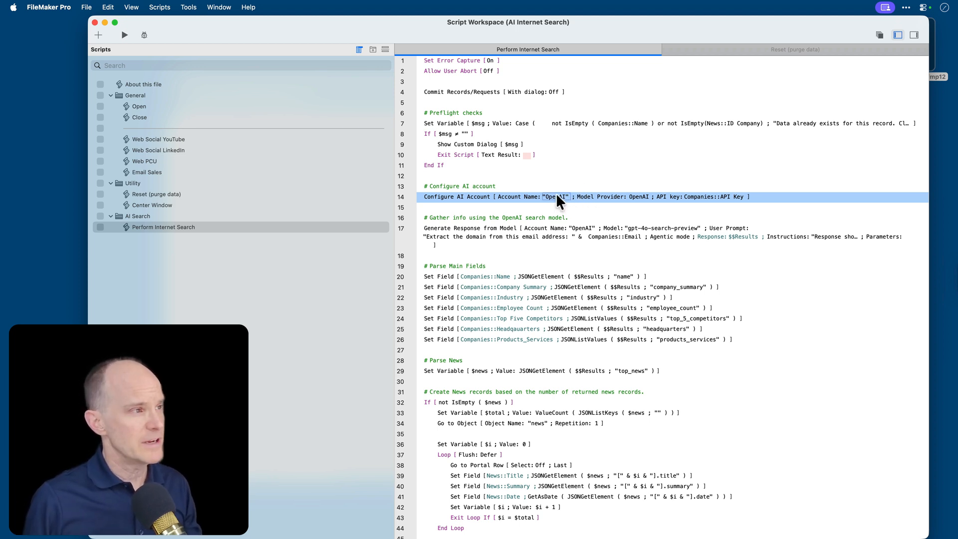
pyautogui.doubleClick(555, 196)
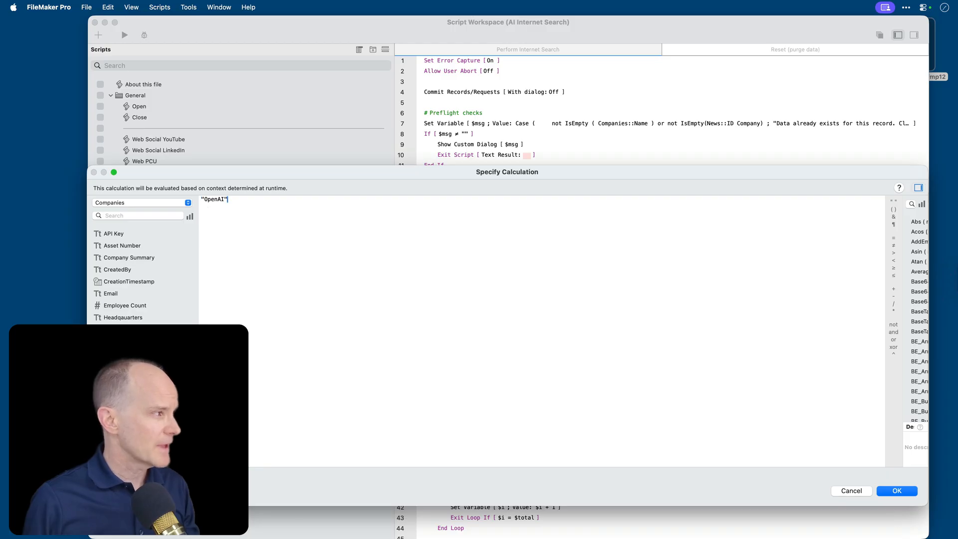
pyautogui.doubleClick(215, 199)
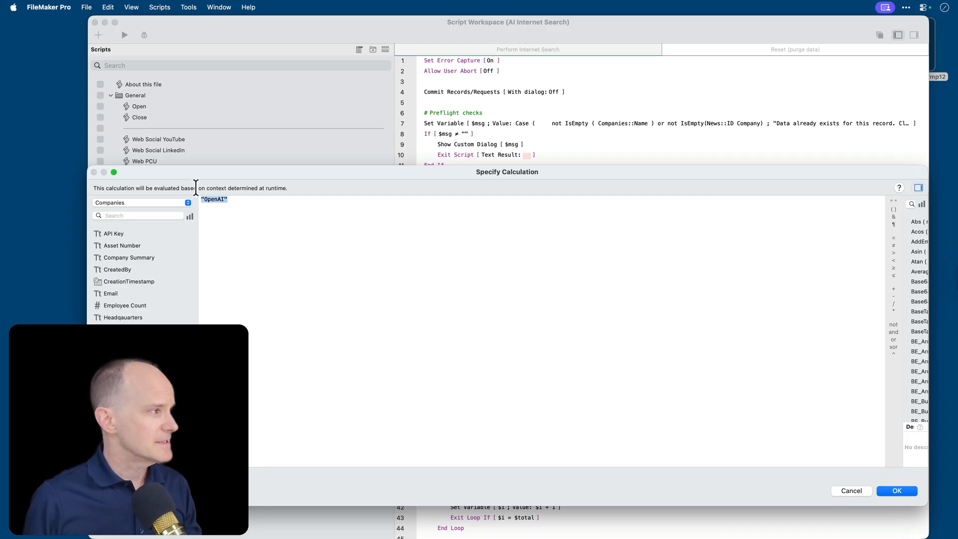
pyautogui.moveTo(190, 188)
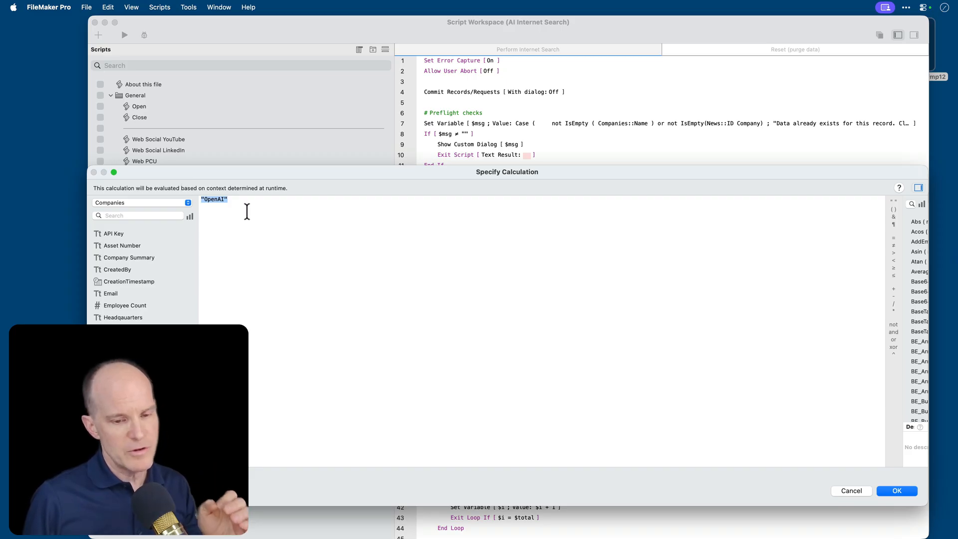
pyautogui.click(896, 490)
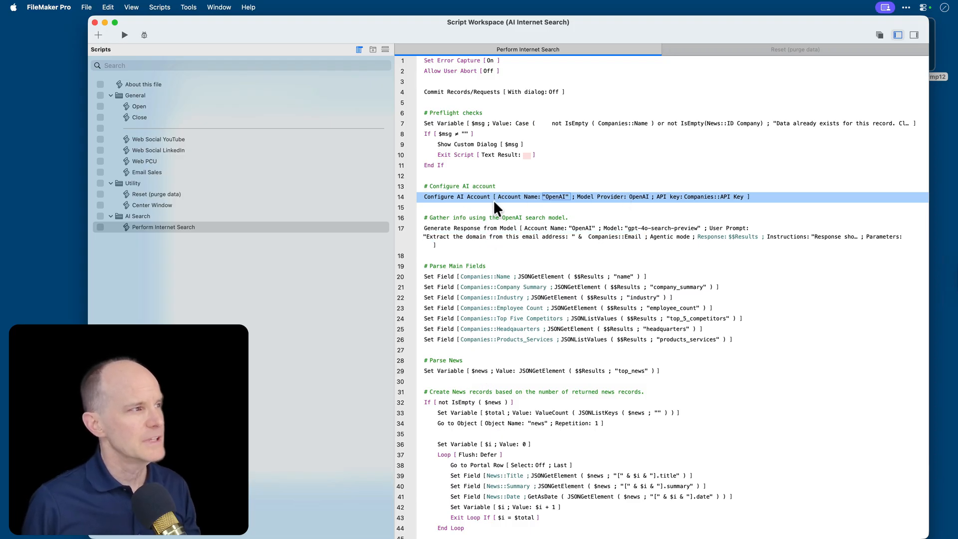
pyautogui.moveTo(452, 204)
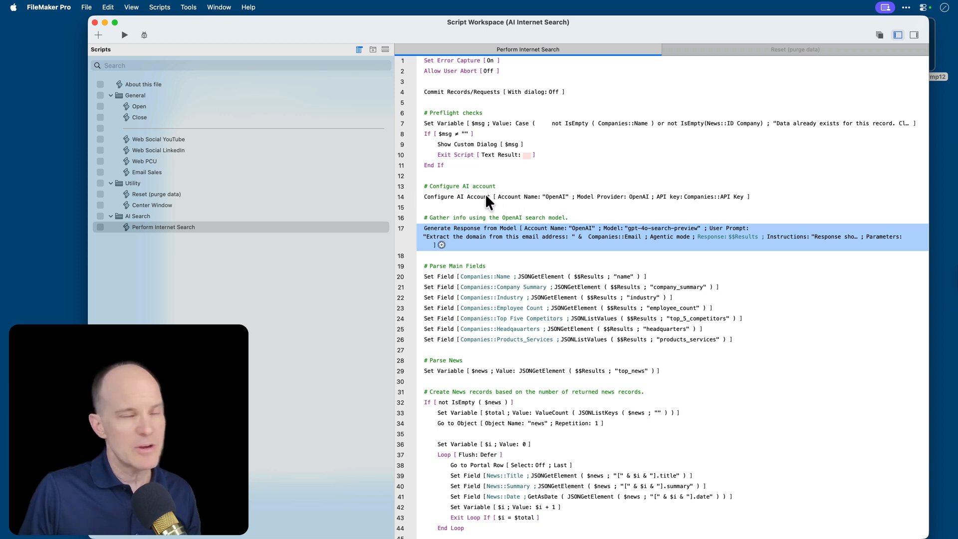
pyautogui.click(489, 196)
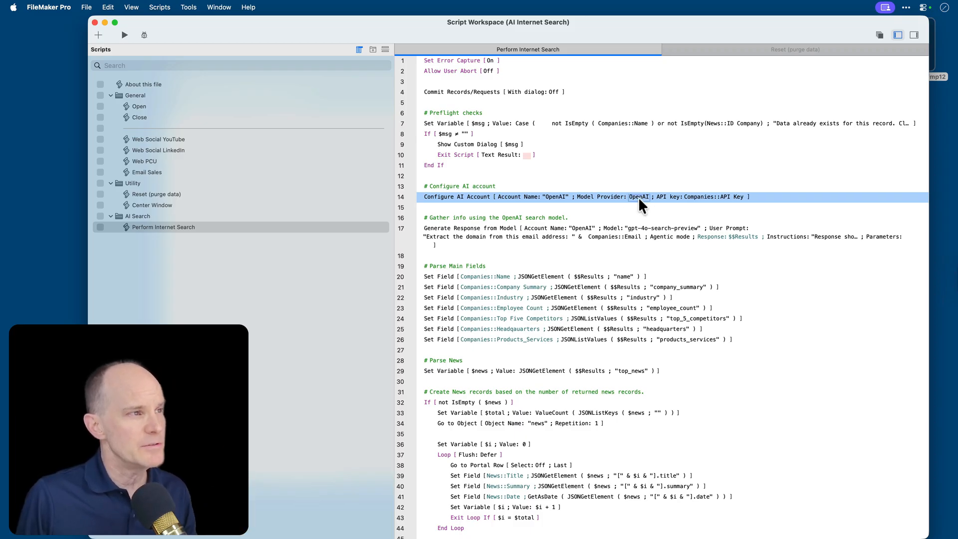
pyautogui.click(640, 196)
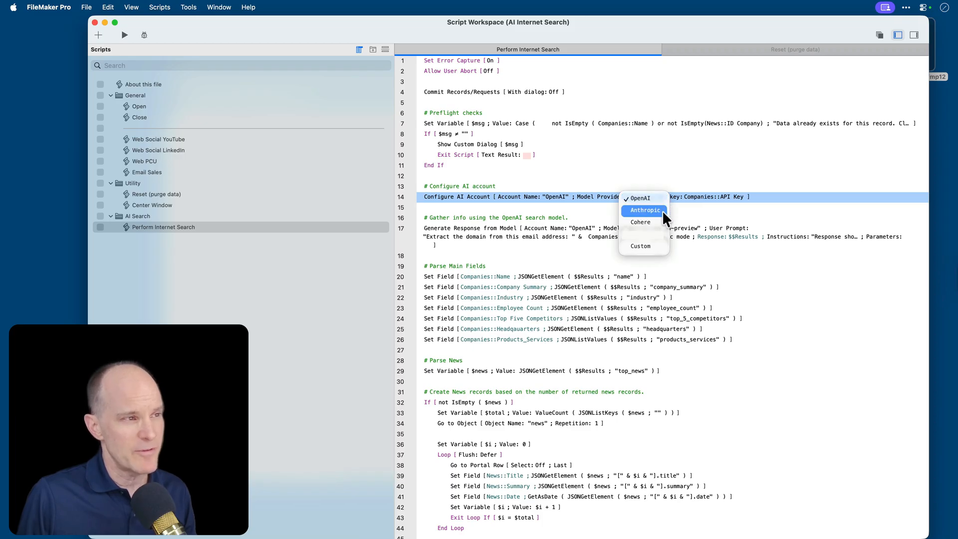
pyautogui.moveTo(640, 245)
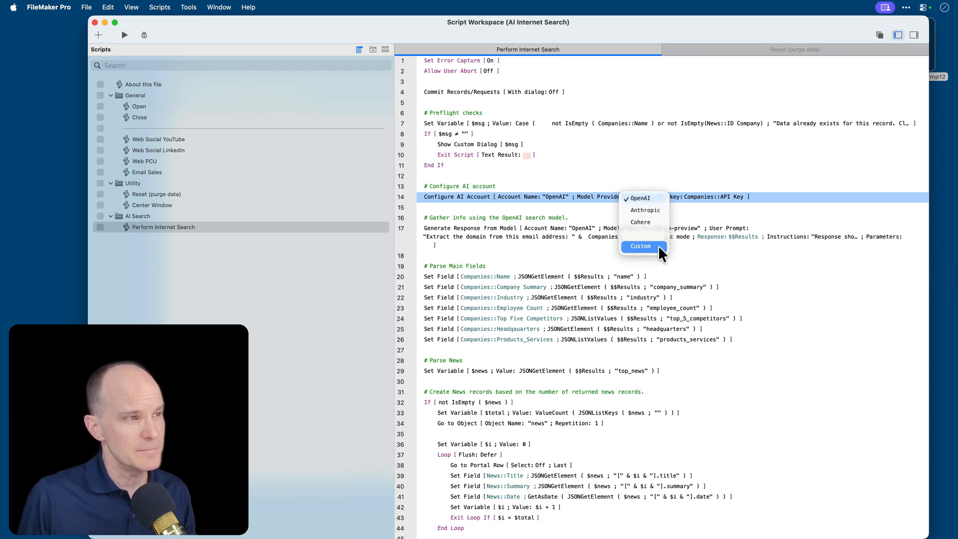
pyautogui.click(639, 198)
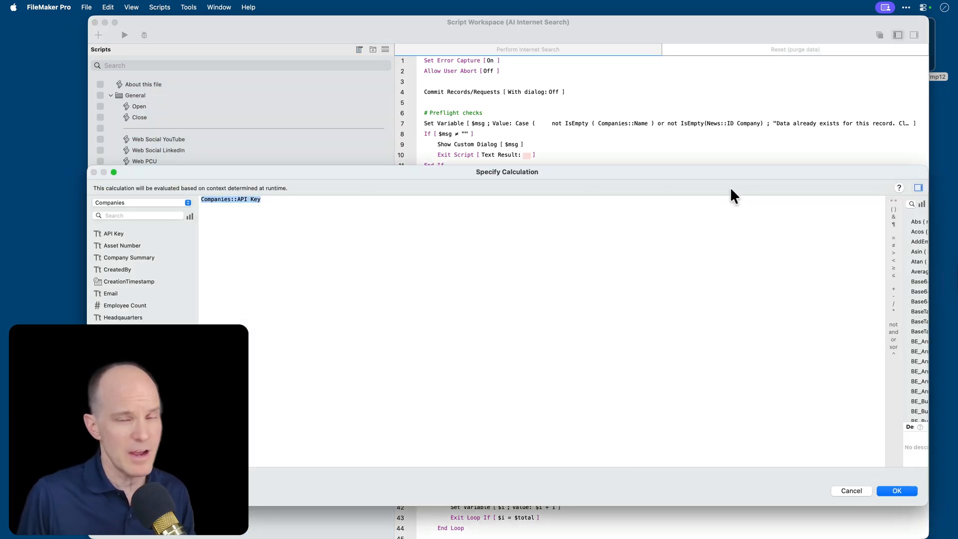
pyautogui.click(897, 491)
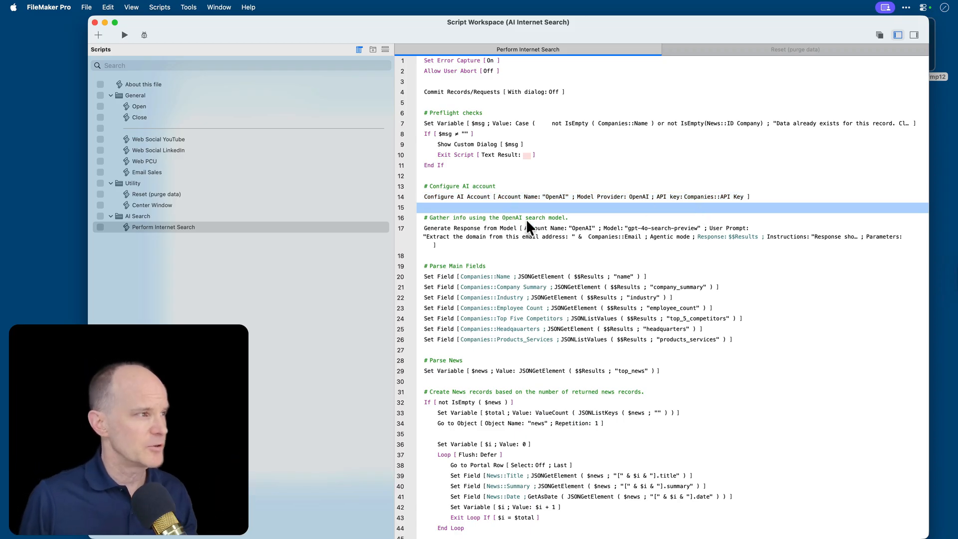
pyautogui.moveTo(437, 237)
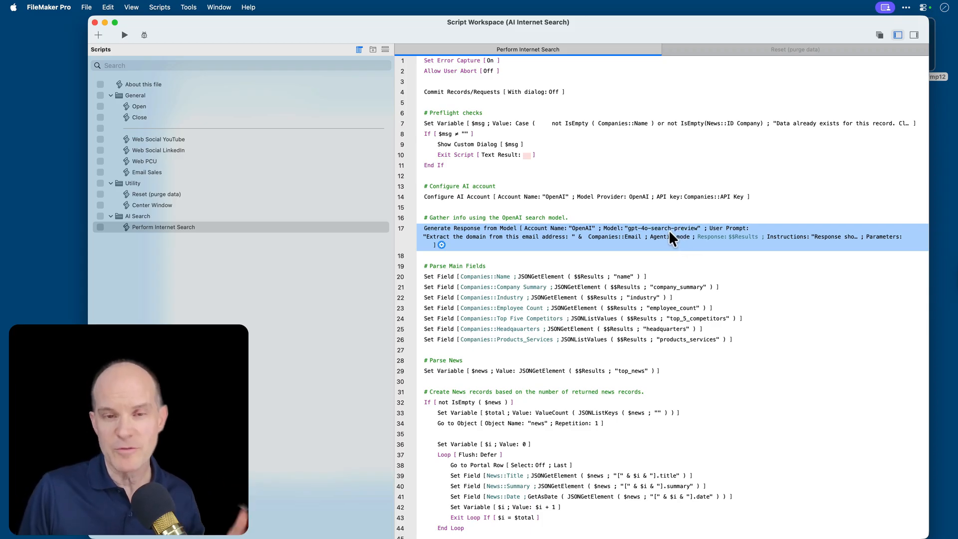
pyautogui.moveTo(666, 239)
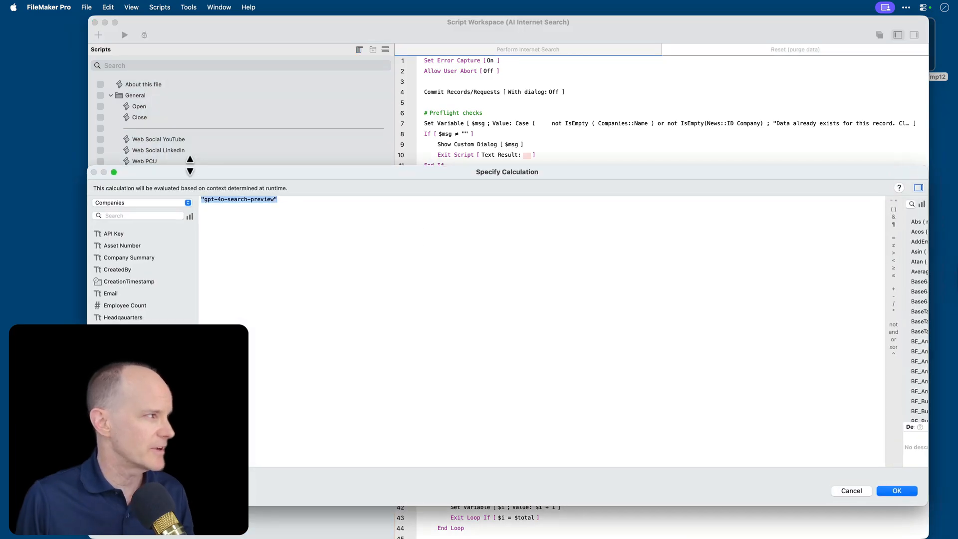
pyautogui.click(896, 490)
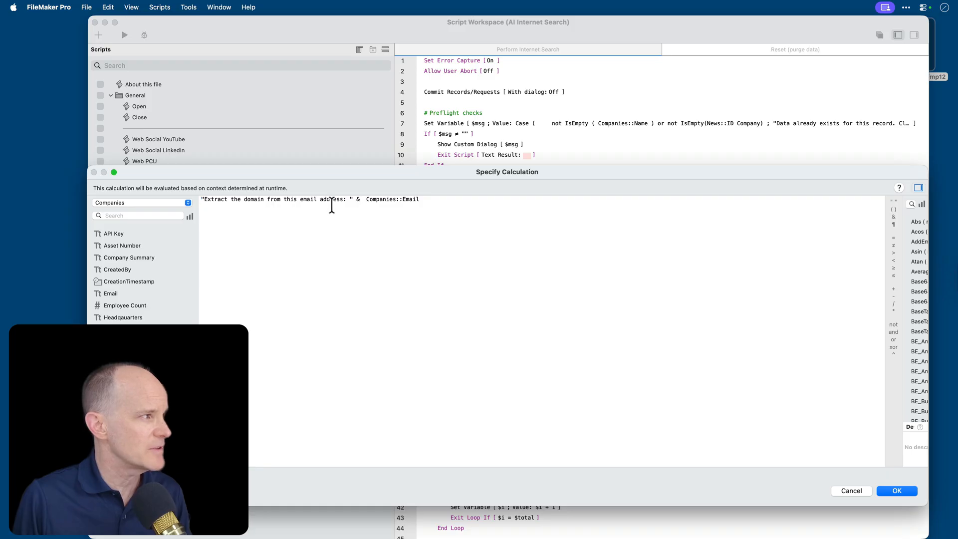
pyautogui.click(310, 199)
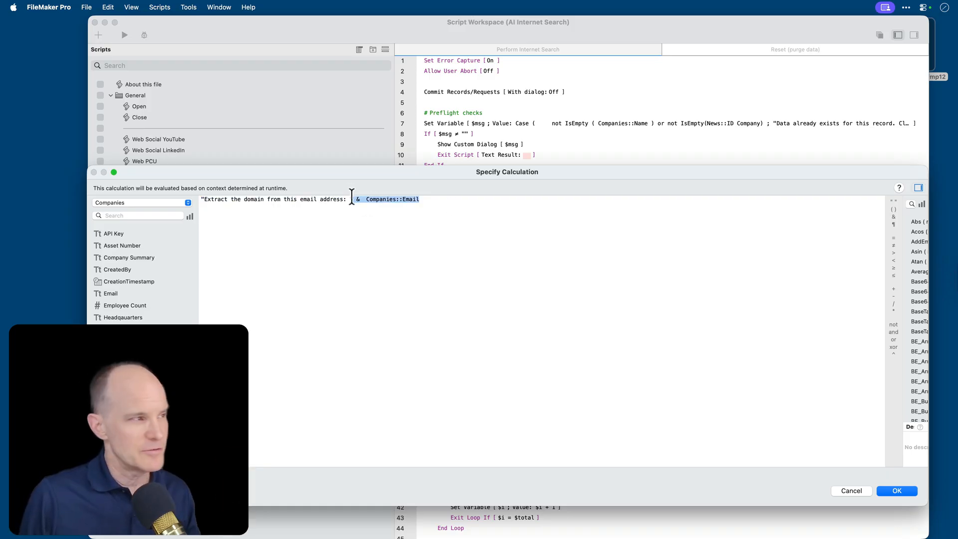
pyautogui.click(896, 491)
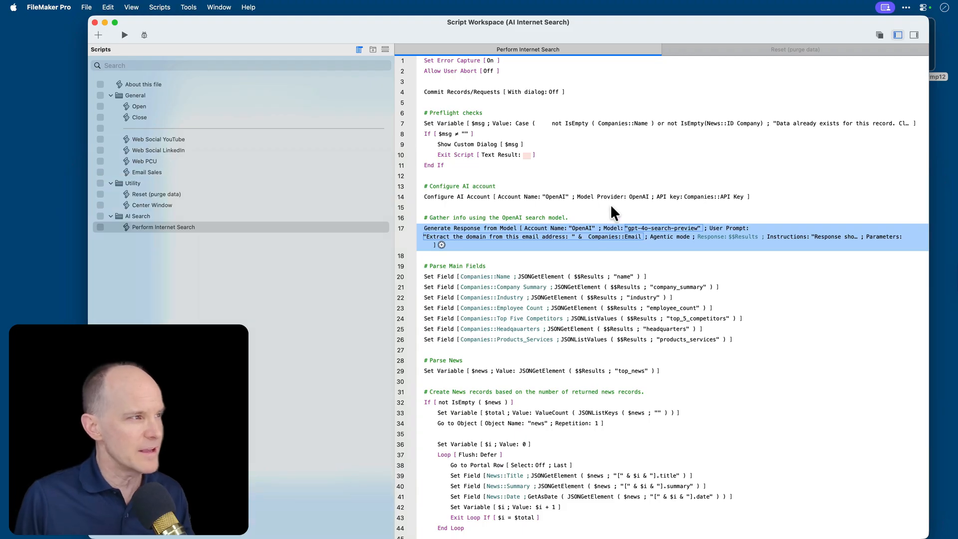
pyautogui.moveTo(474, 245)
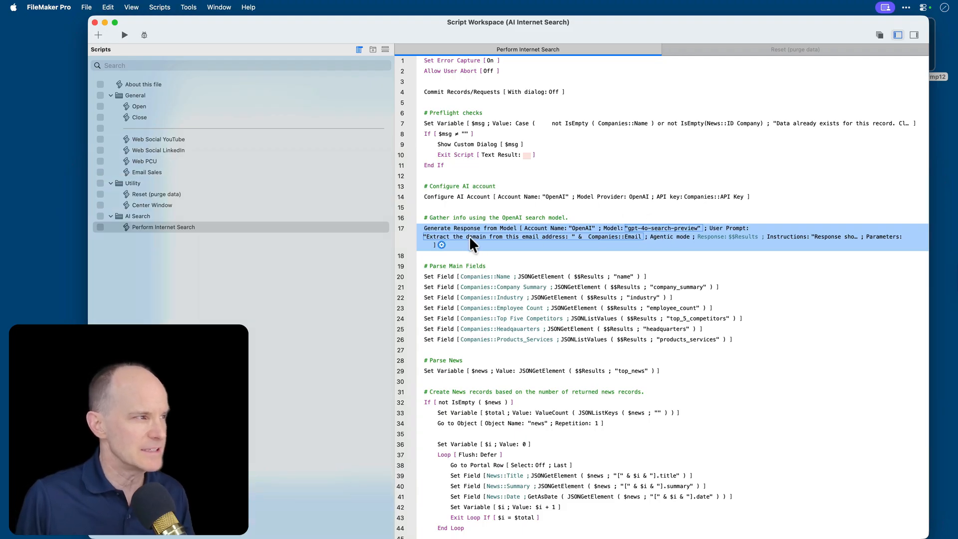
pyautogui.moveTo(629, 254)
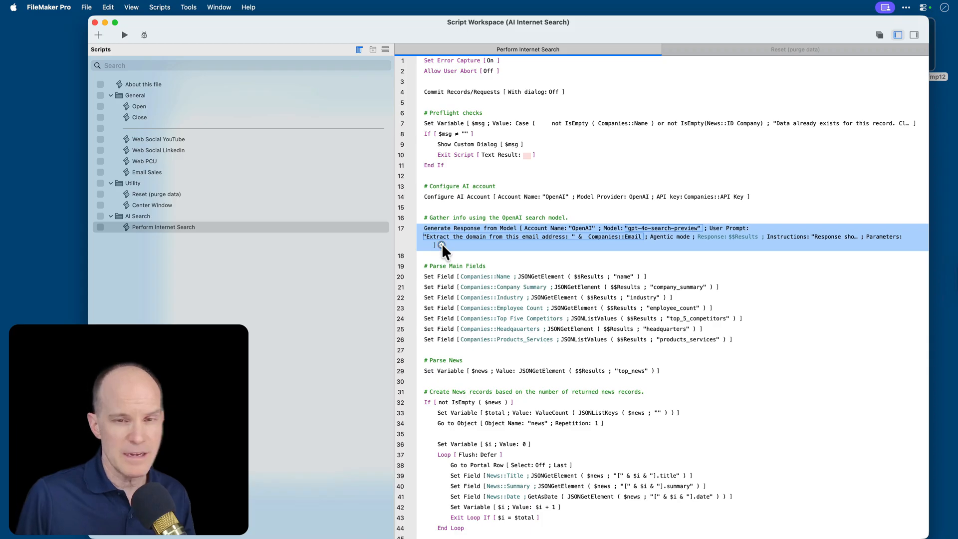
# Check the response target, uncheck Parameters, and open the instructions calculation.
pyautogui.click(441, 244)
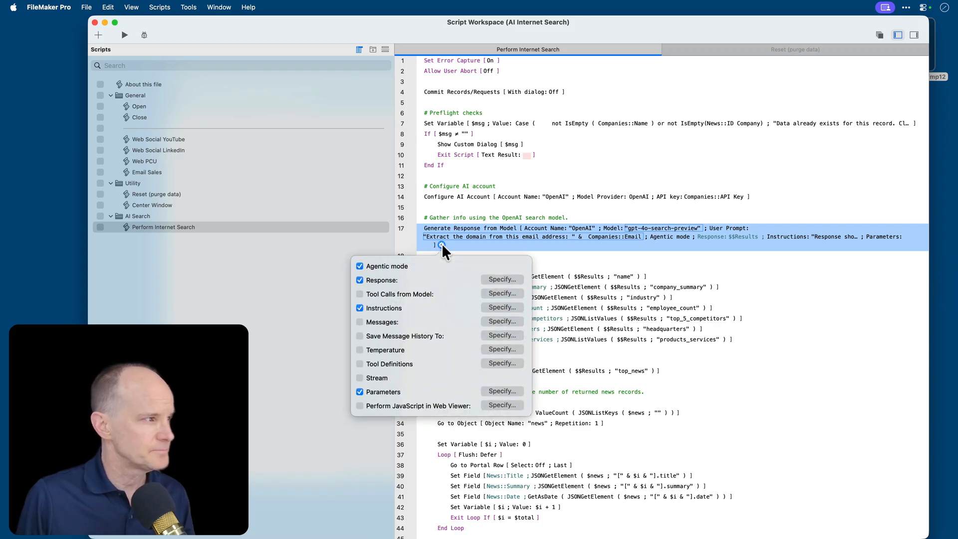
pyautogui.moveTo(400, 274)
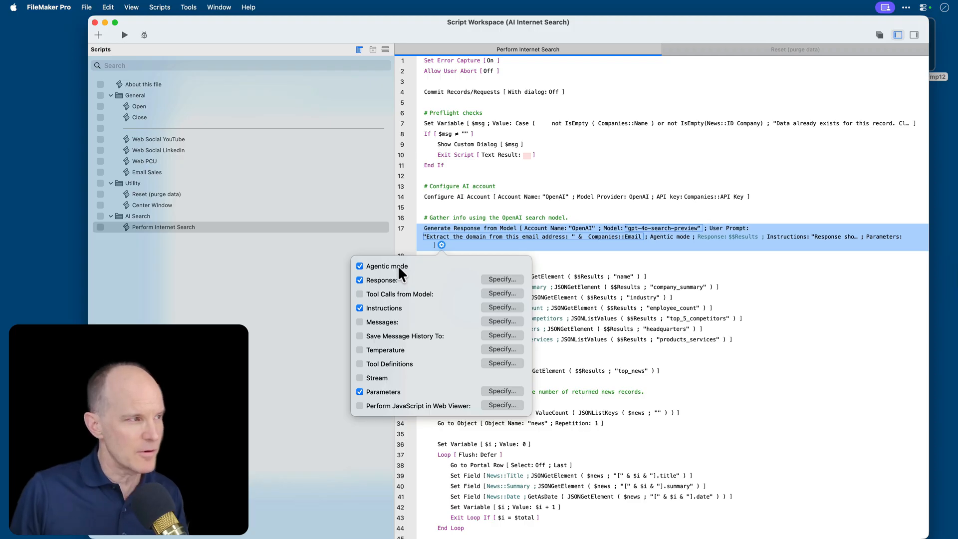
pyautogui.moveTo(437, 282)
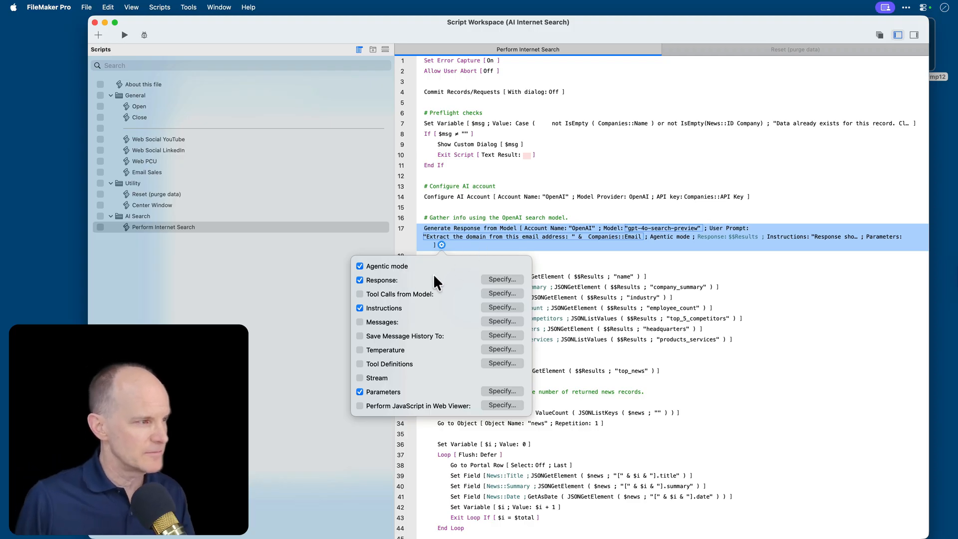
pyautogui.moveTo(376, 330)
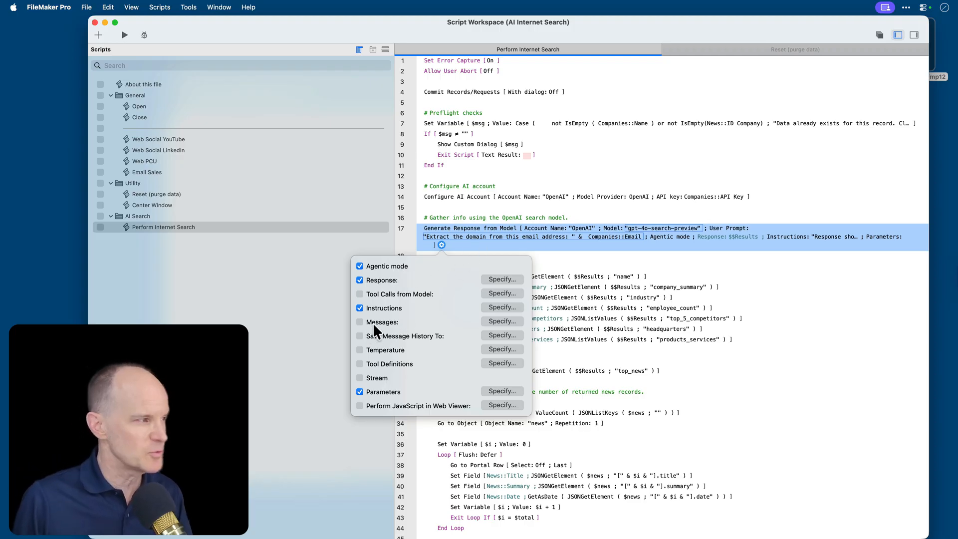
pyautogui.moveTo(397, 270)
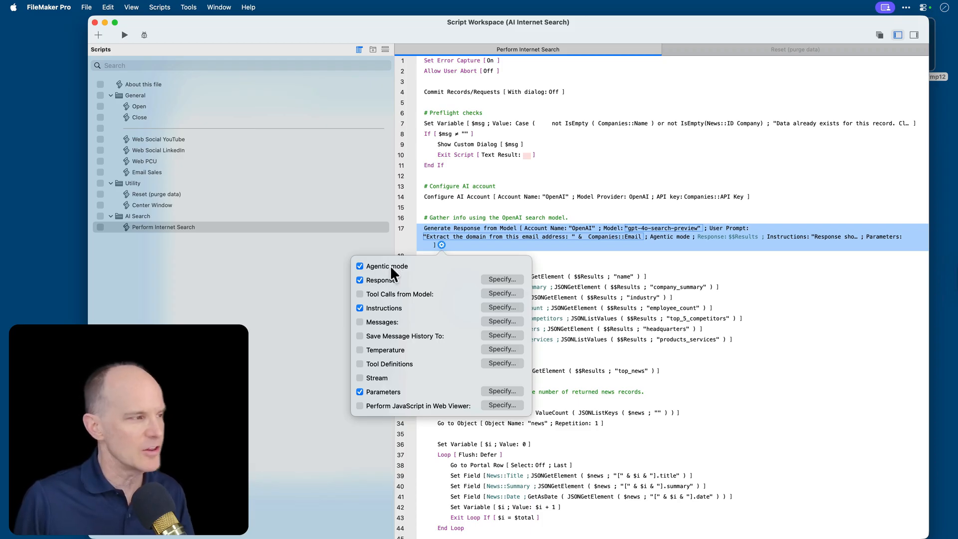
pyautogui.moveTo(405, 274)
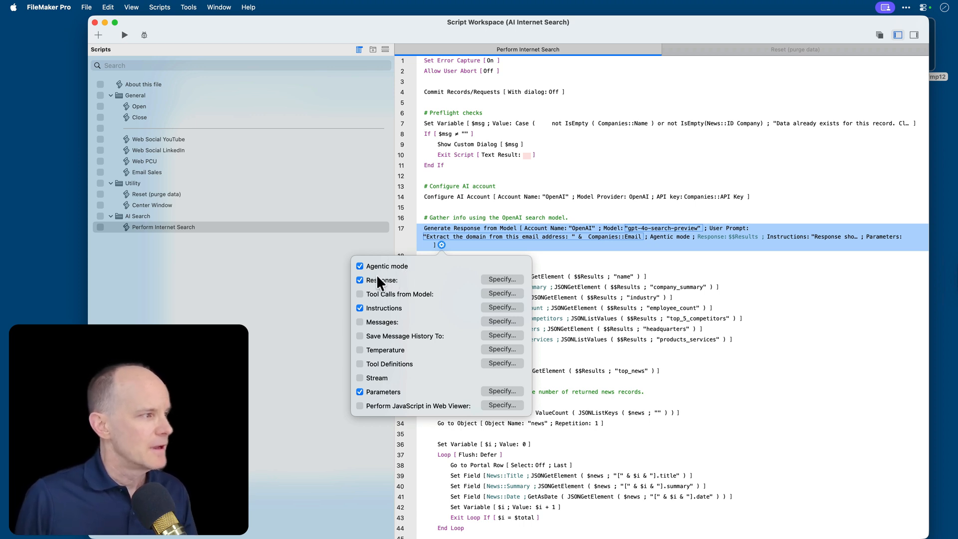
pyautogui.moveTo(376, 281)
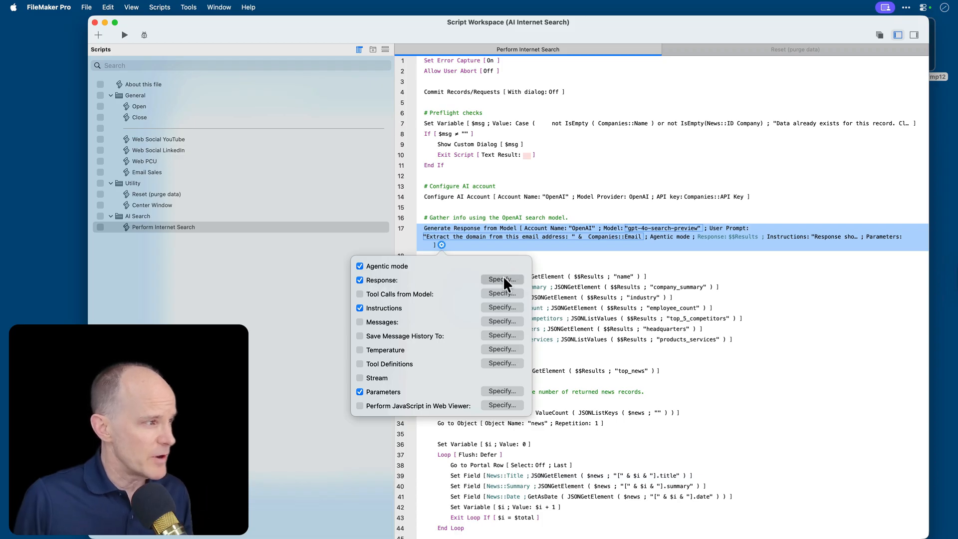
pyautogui.click(502, 280)
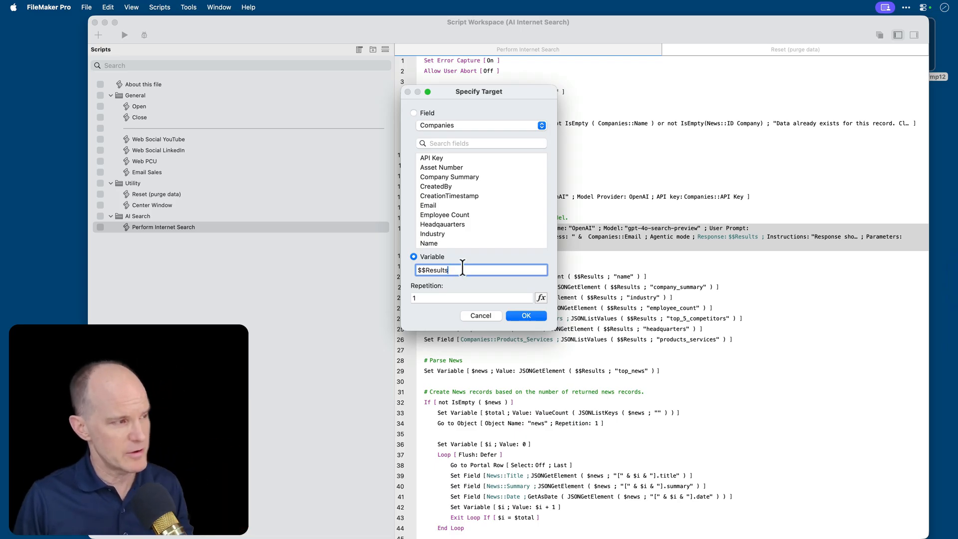
pyautogui.moveTo(476, 273)
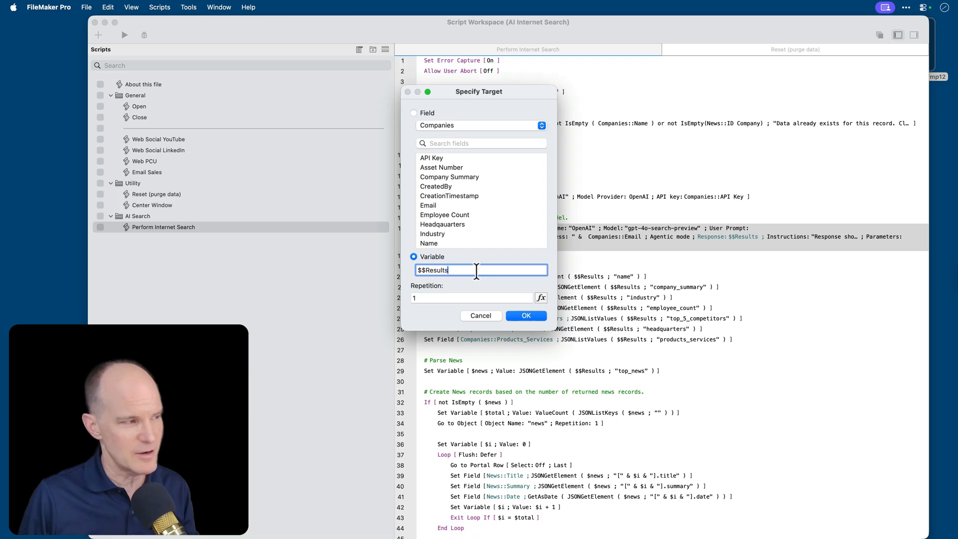
pyautogui.moveTo(504, 281)
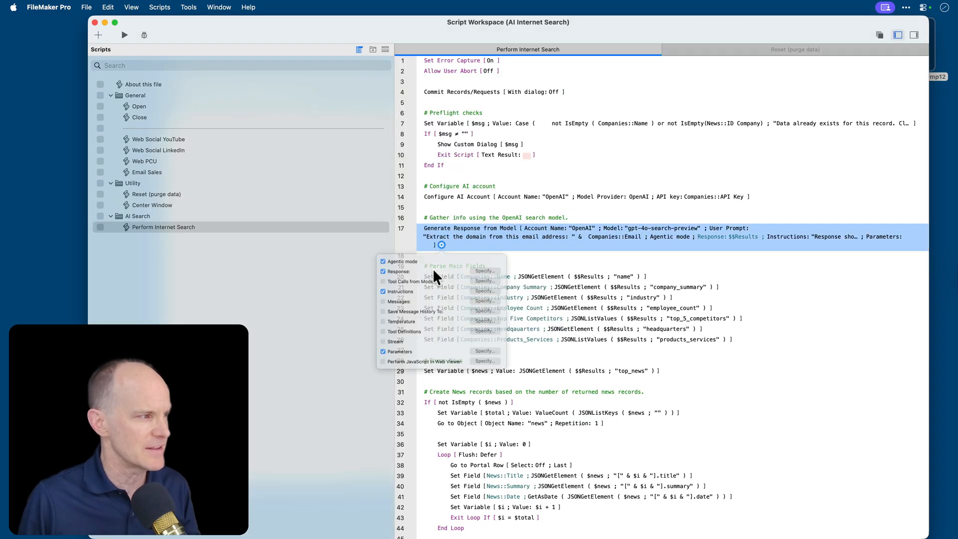
pyautogui.click(441, 245)
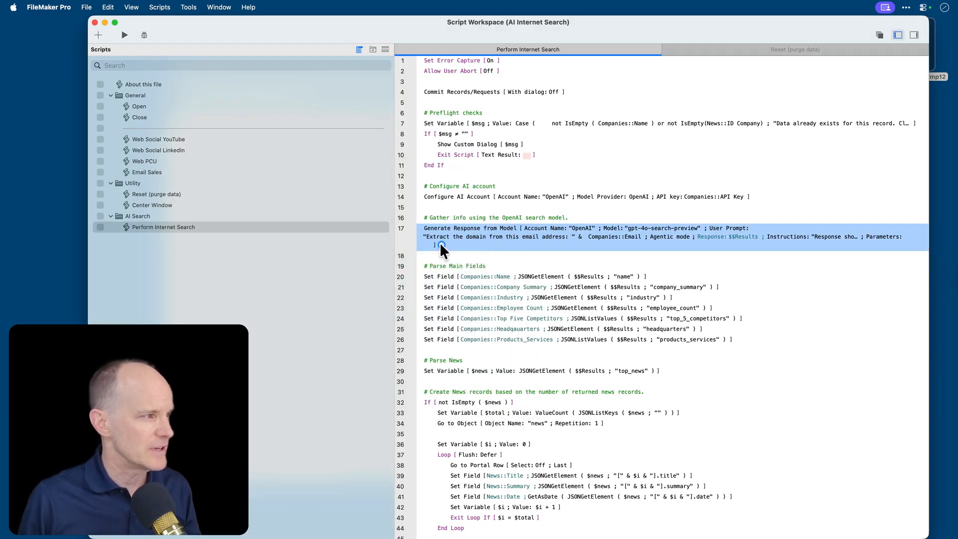
pyautogui.click(441, 244)
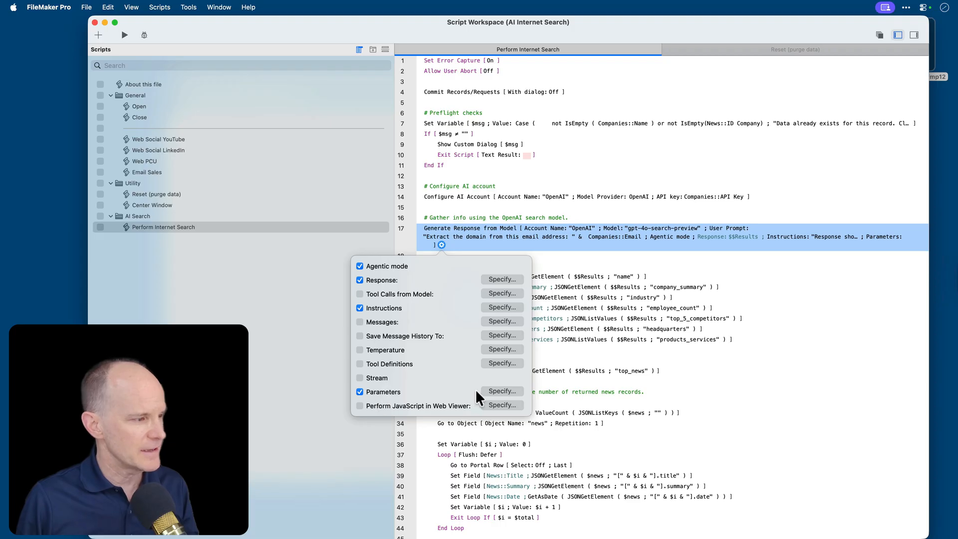
pyautogui.click(502, 392)
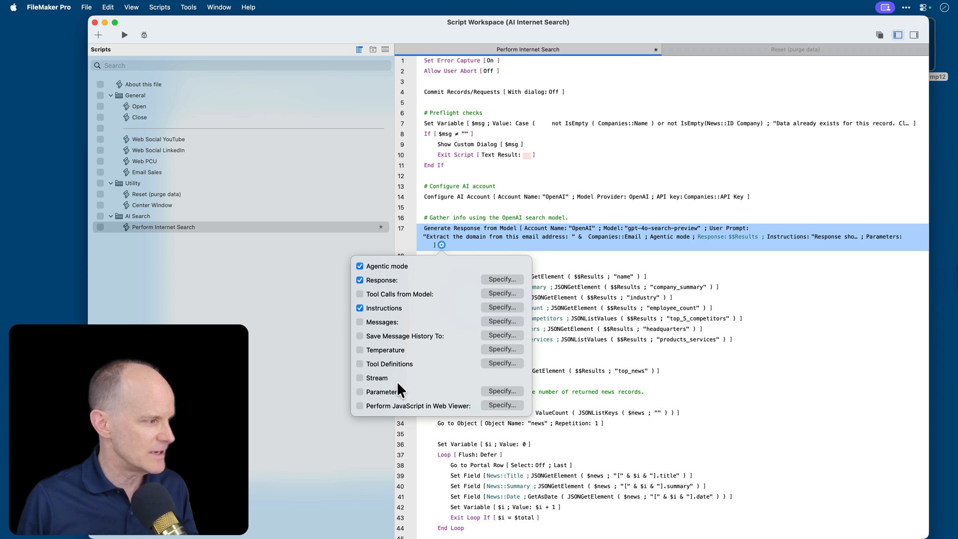
pyautogui.moveTo(402, 395)
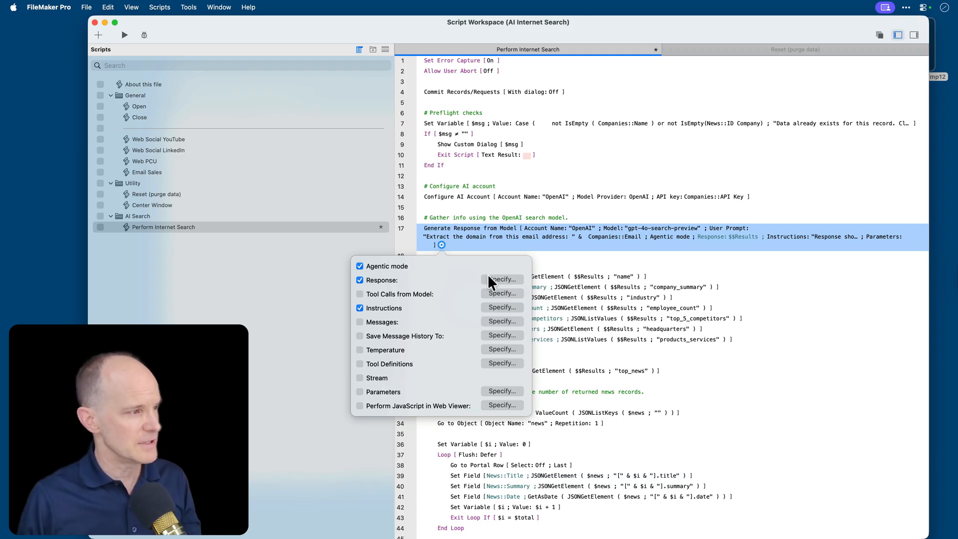
pyautogui.moveTo(500, 314)
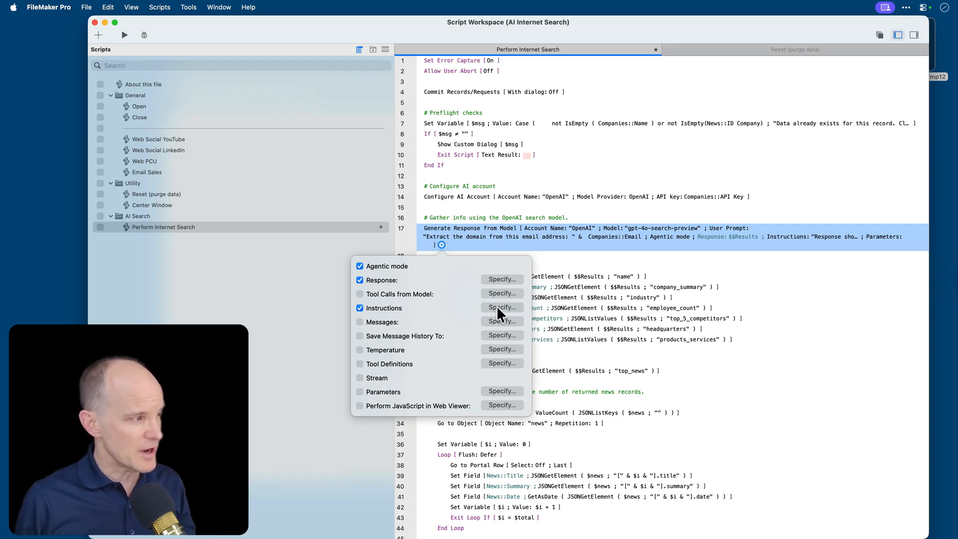
pyautogui.click(501, 307)
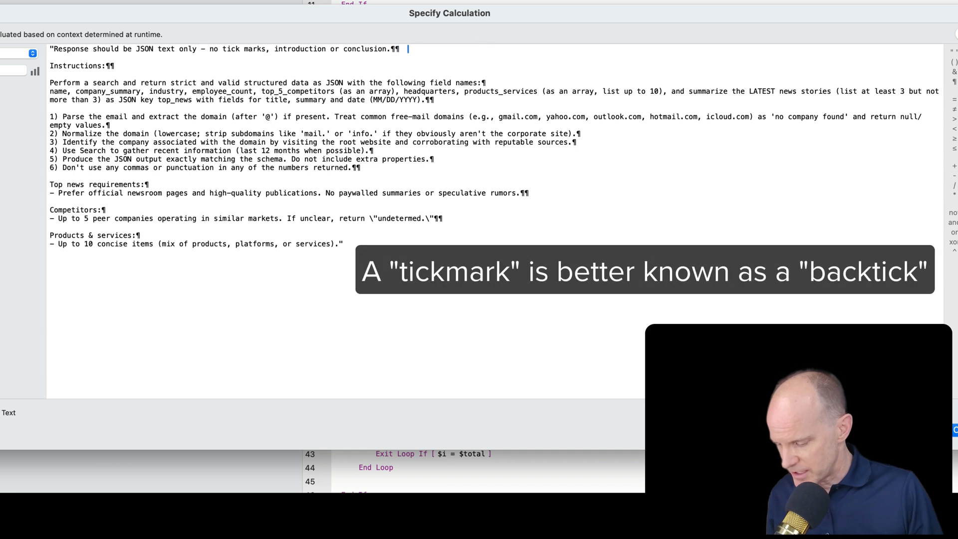
pyautogui.write('```')
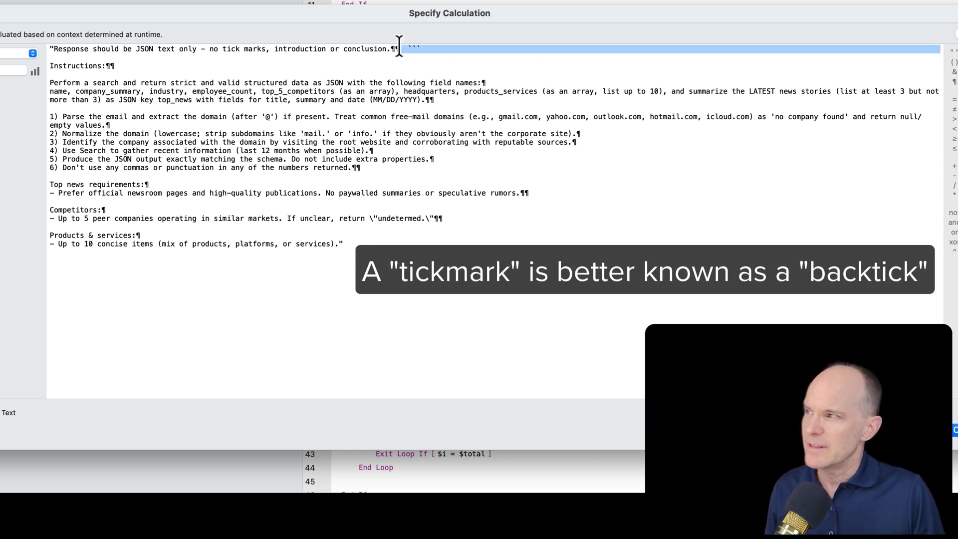
pyautogui.write('sadfs')
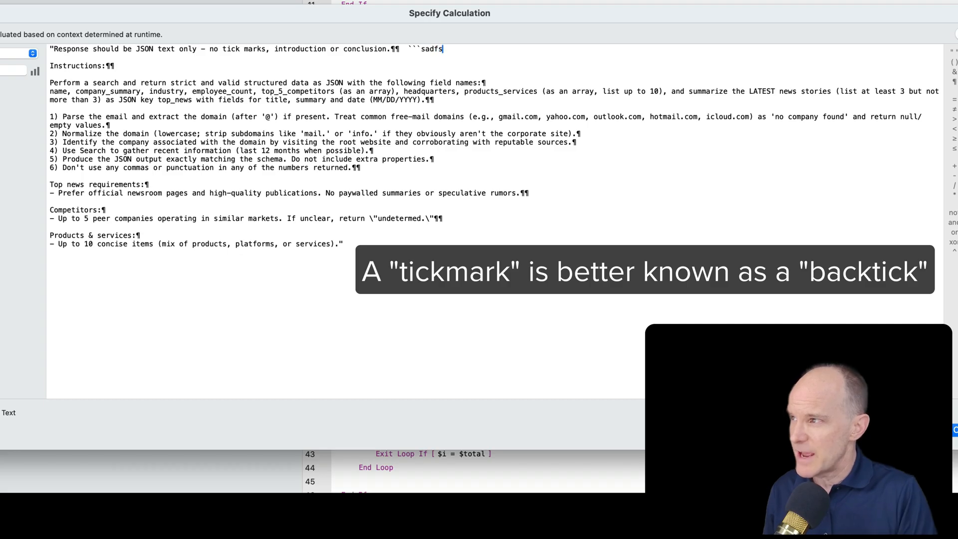
pyautogui.write('kdjhfksdhfk``')
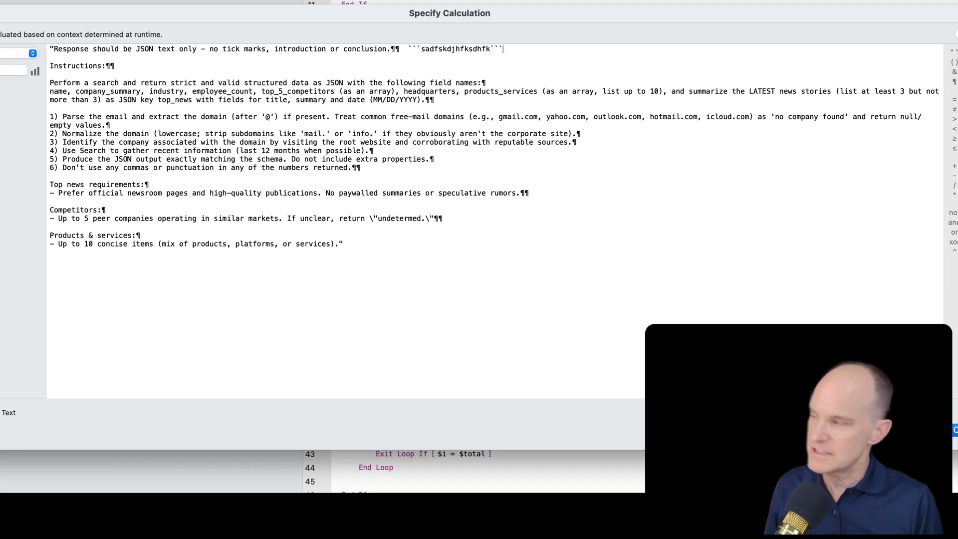
pyautogui.press('backspace')
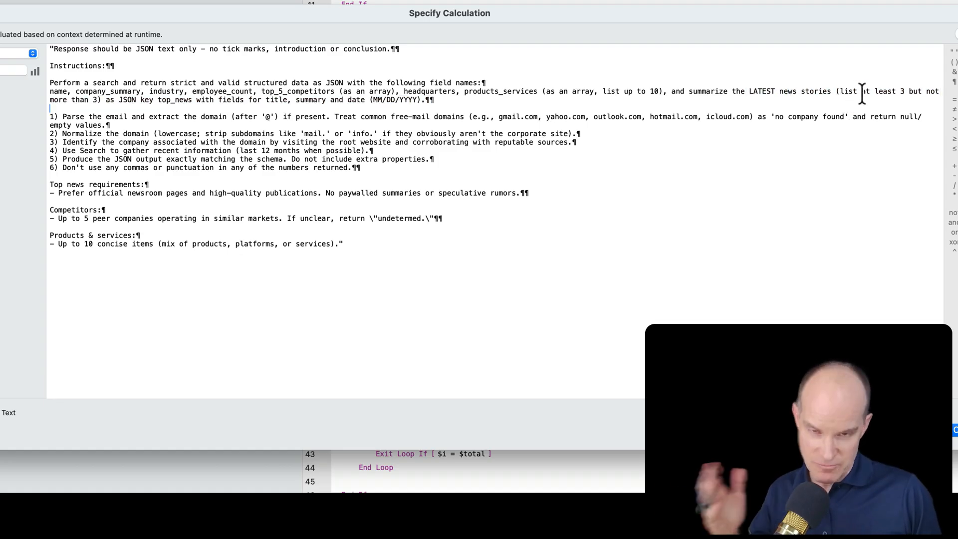
pyautogui.moveTo(891, 116)
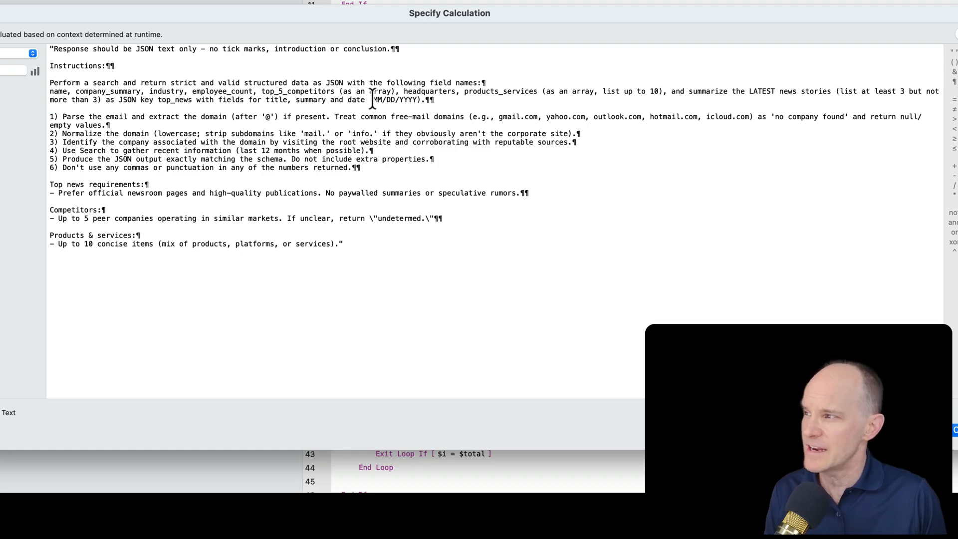
pyautogui.doubleClick(397, 99)
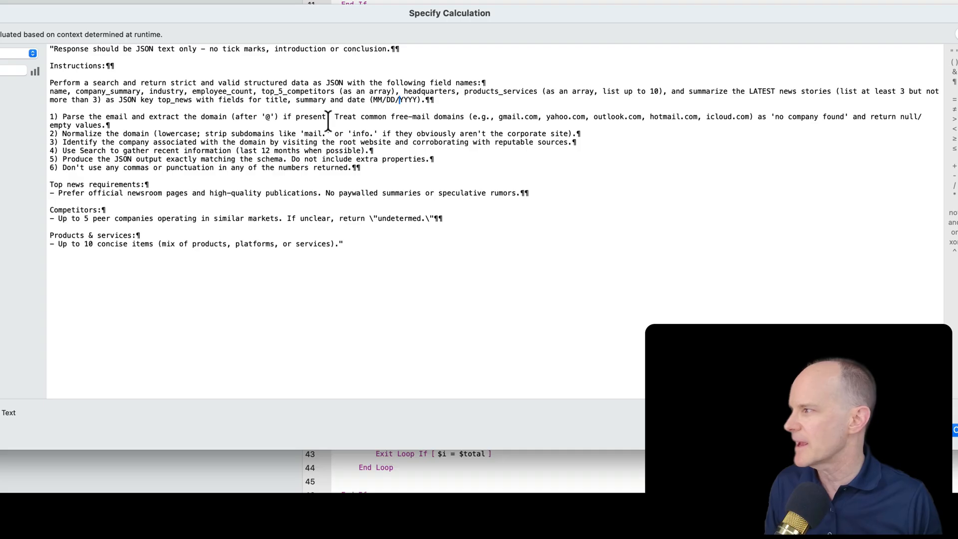
pyautogui.click(428, 99)
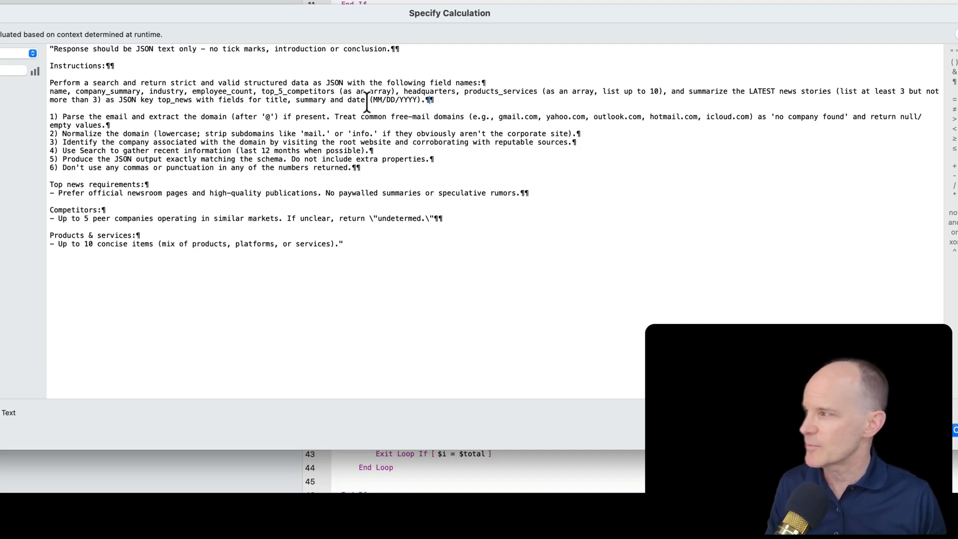
pyautogui.moveTo(51, 82); pyautogui.dragTo(433, 100)
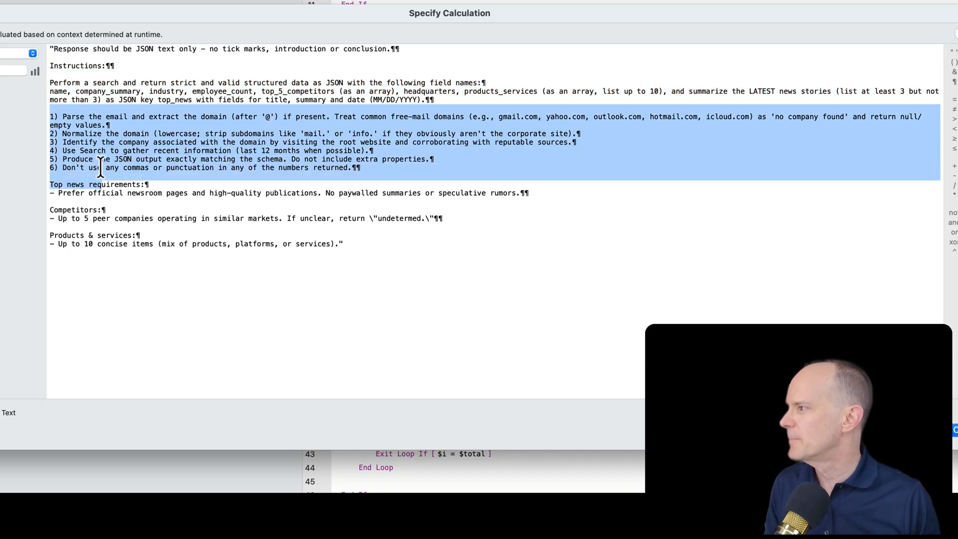
# Clear the text selection after reviewing the six numbered instructions.
pyautogui.click(89, 122)
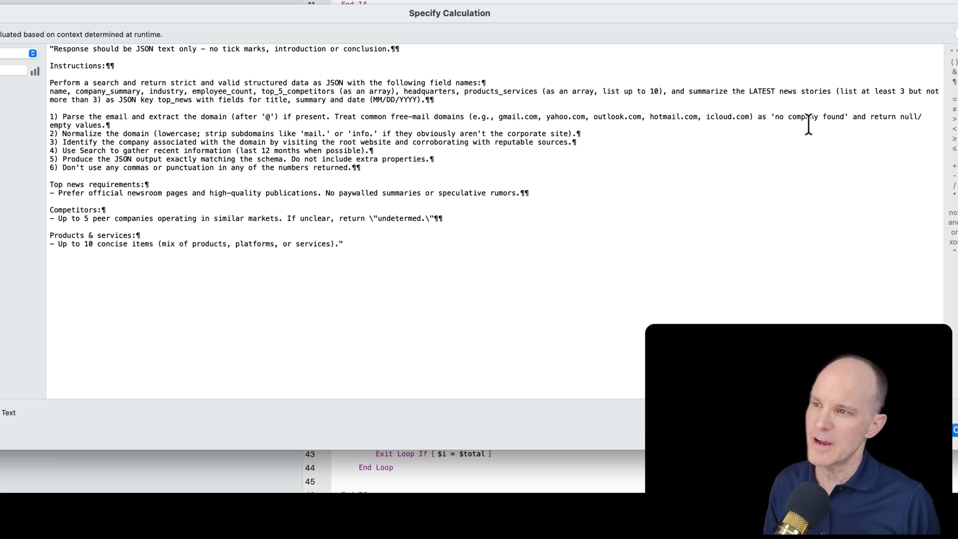
pyautogui.moveTo(779, 120)
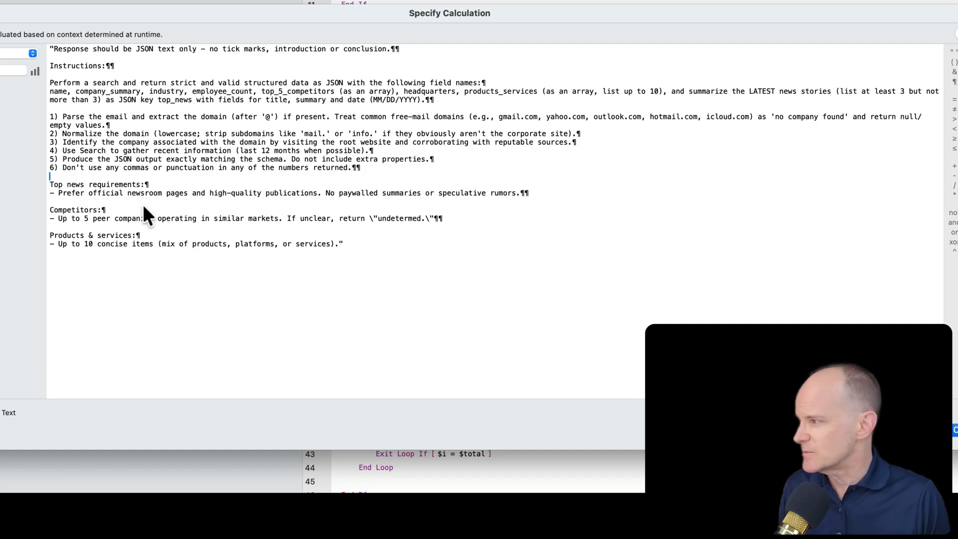
pyautogui.moveTo(79, 232)
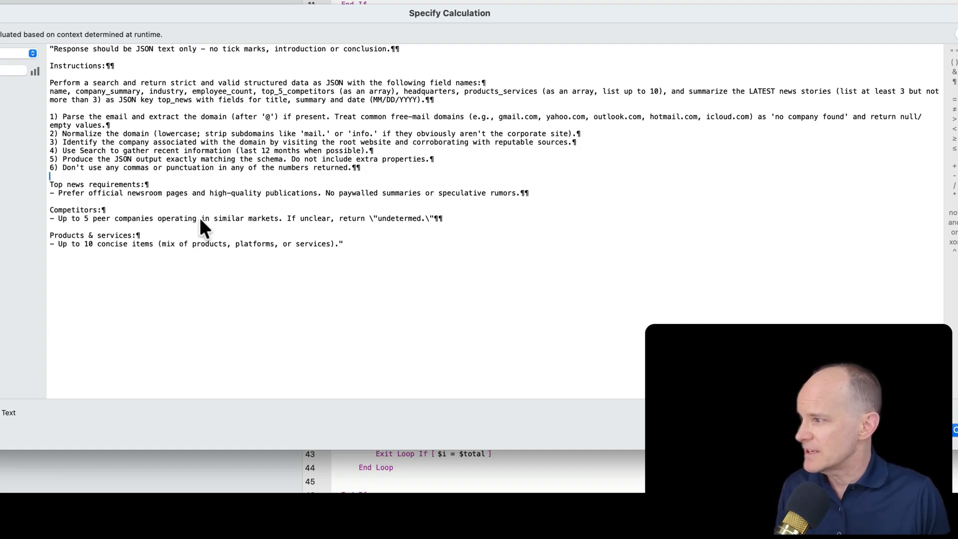
pyautogui.moveTo(406, 224)
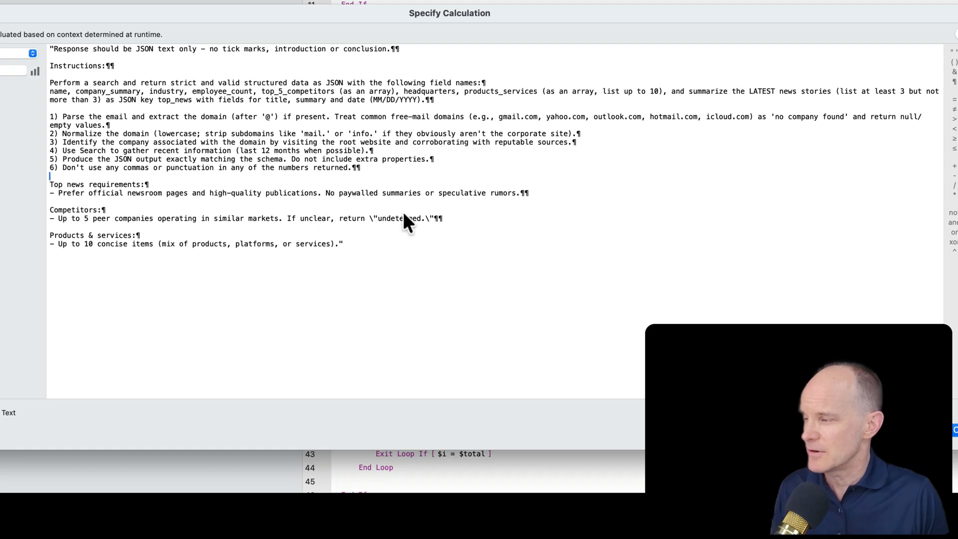
pyautogui.moveTo(379, 229)
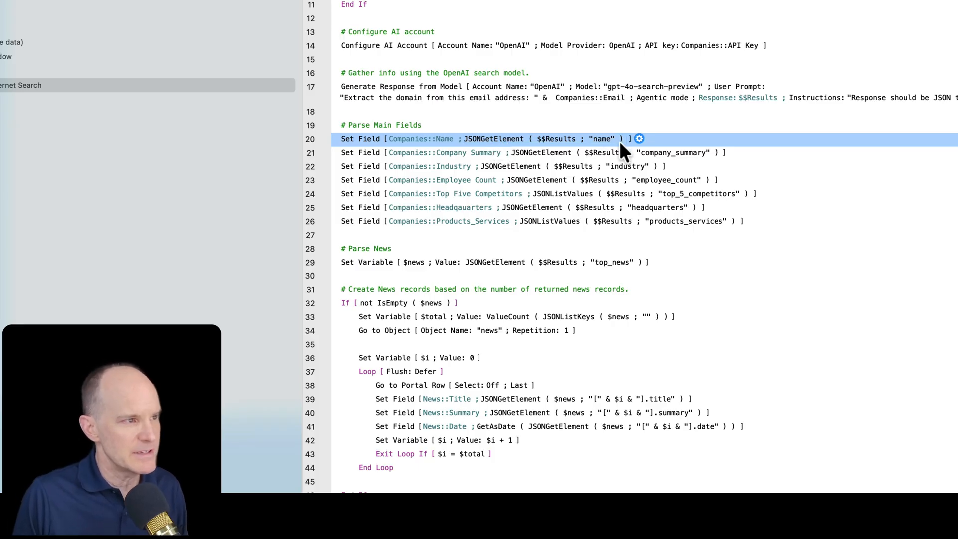
# Return to the blank Internet Research form in Browse mode.
pyautogui.doubleClick(541, 139)
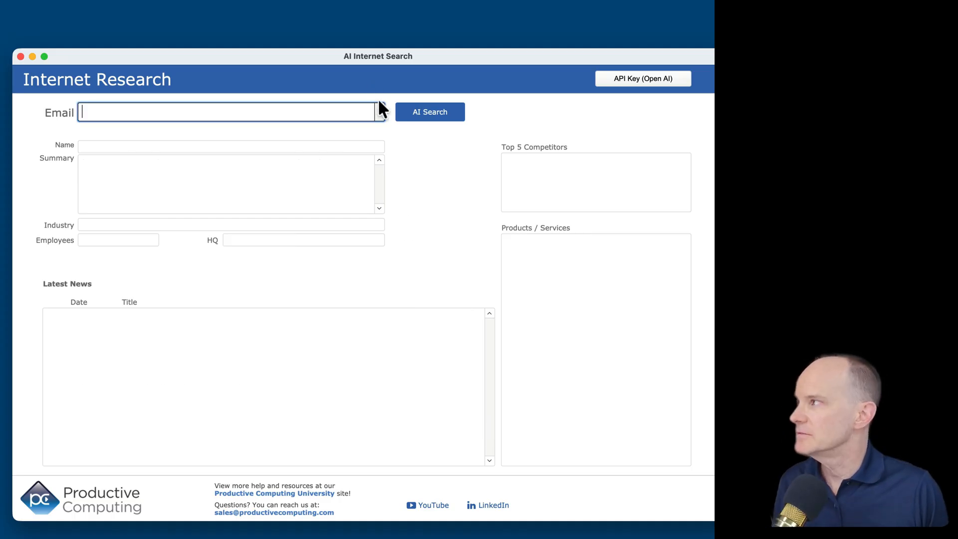
# Select the ferrari.it email address and run the AI Search for Ferrari N.V.
pyautogui.click(379, 112)
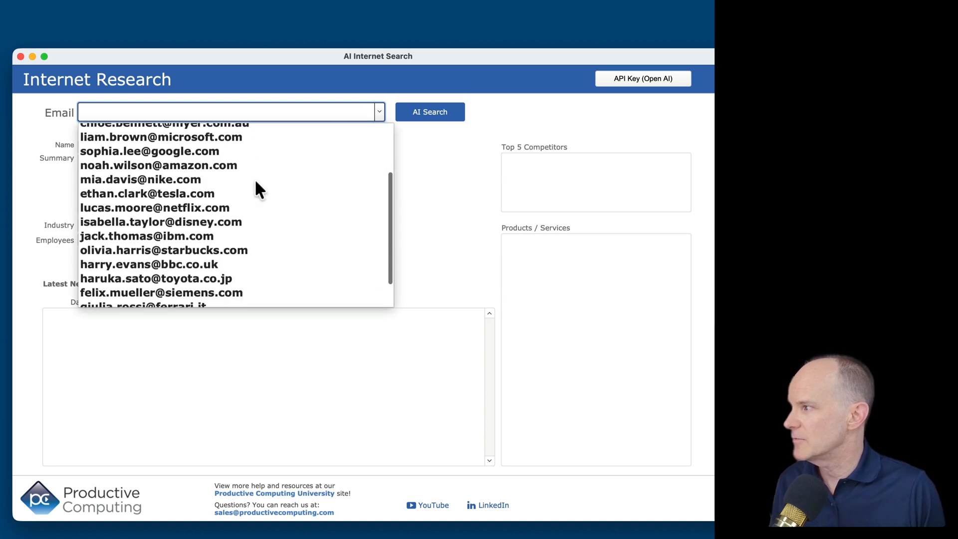
pyautogui.scroll(-3)
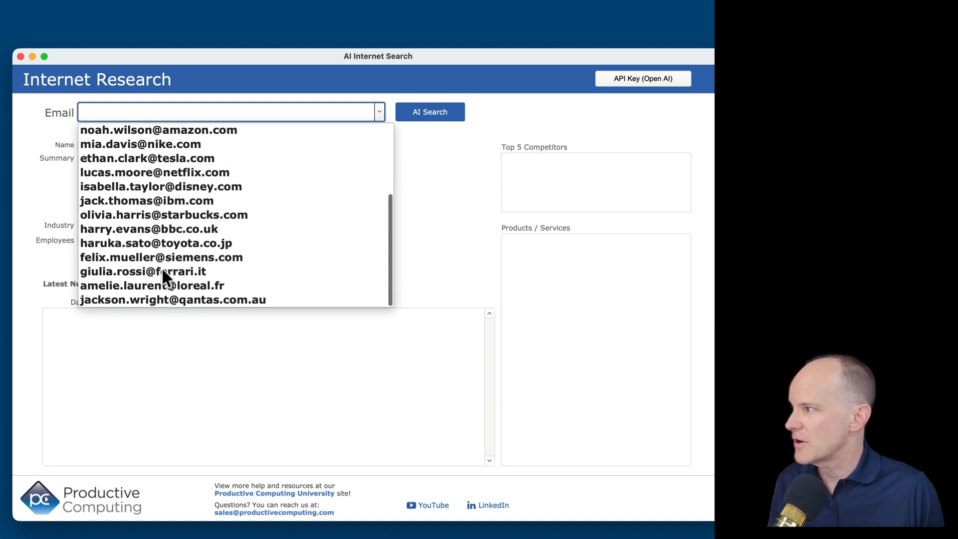
pyautogui.click(143, 272)
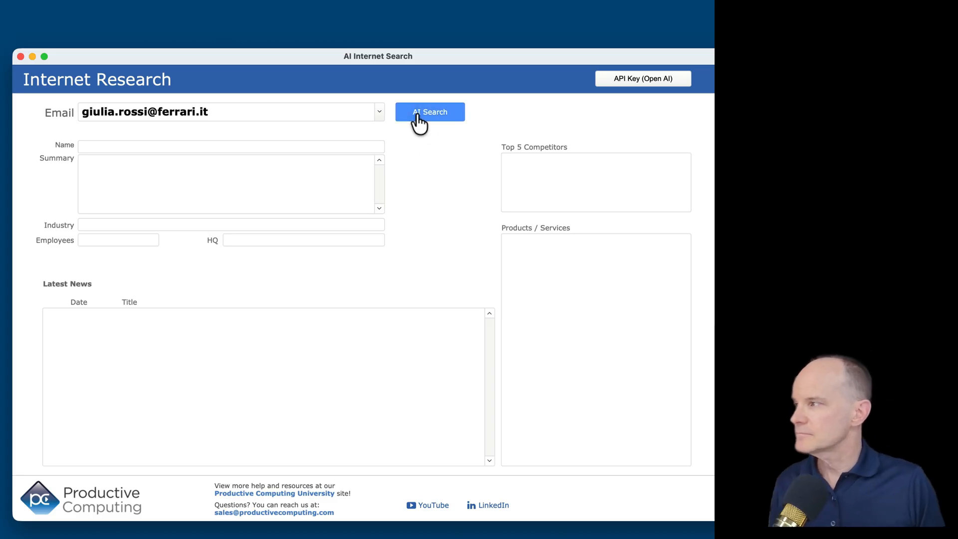
pyautogui.click(429, 111)
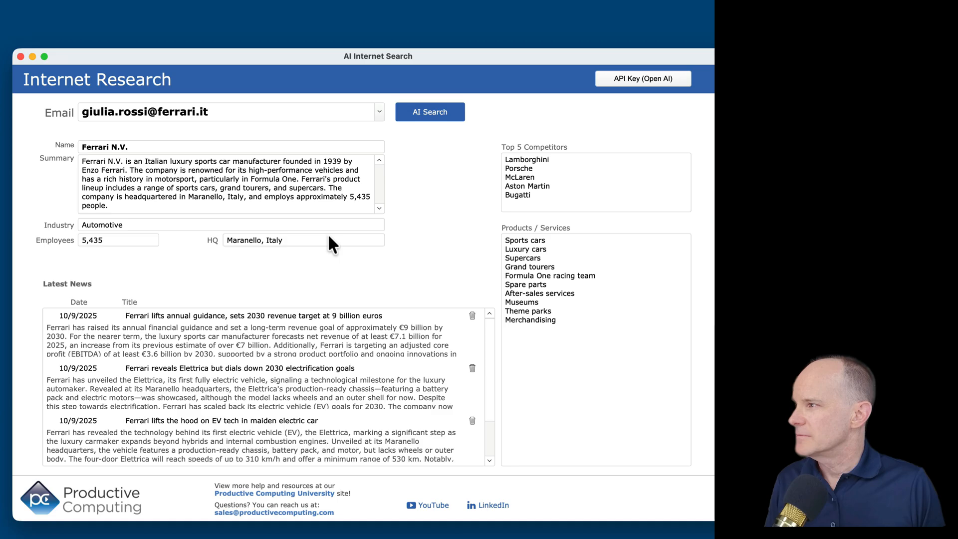
pyautogui.moveTo(217, 244)
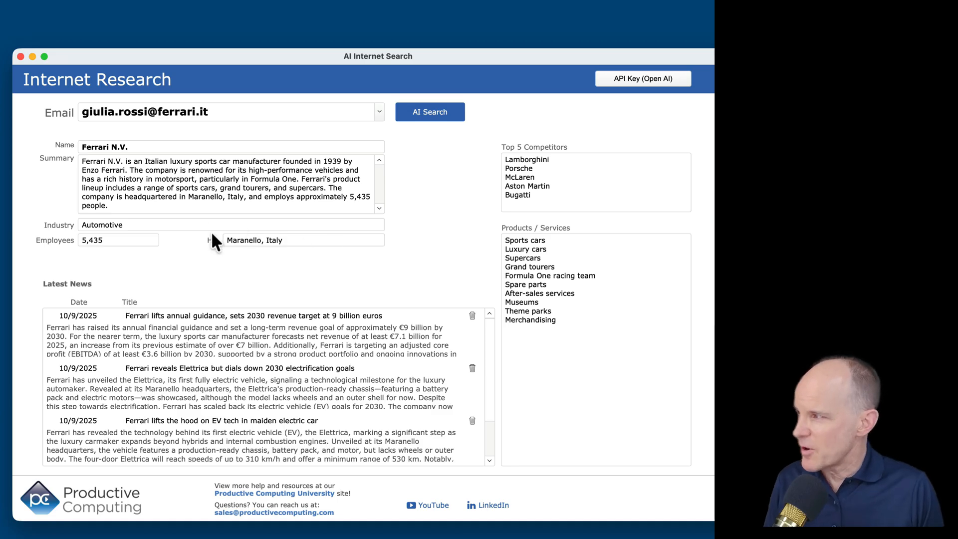
pyautogui.moveTo(110, 327)
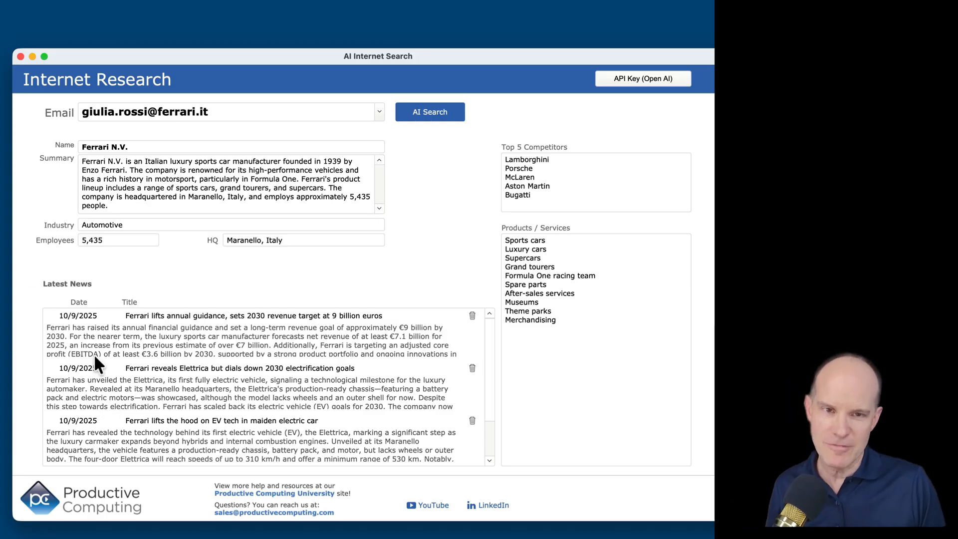
pyautogui.moveTo(208, 362)
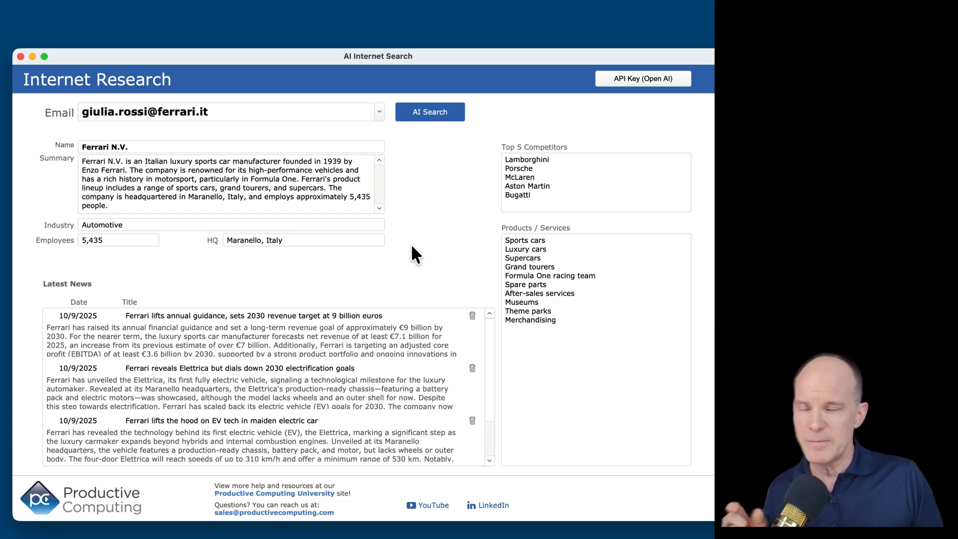
pyautogui.moveTo(458, 261)
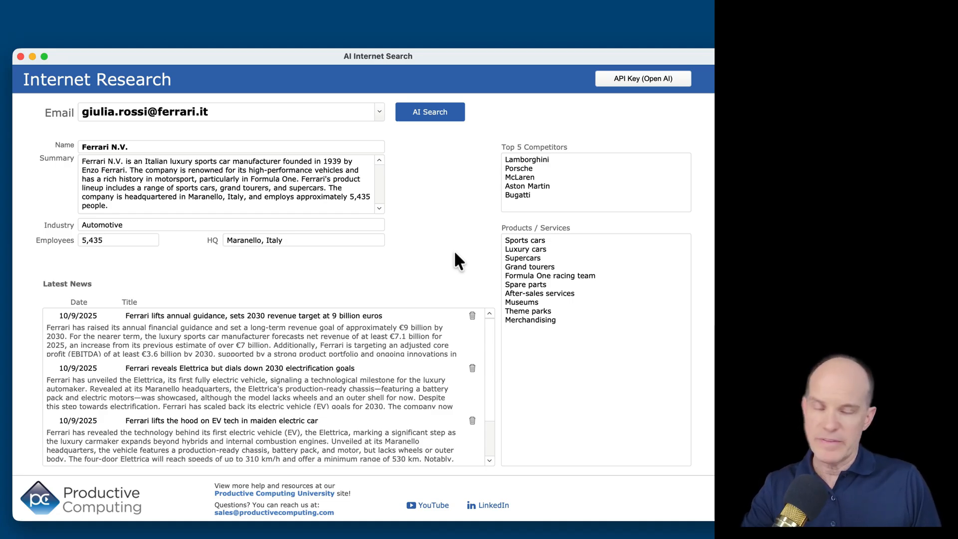
pyautogui.moveTo(442, 270)
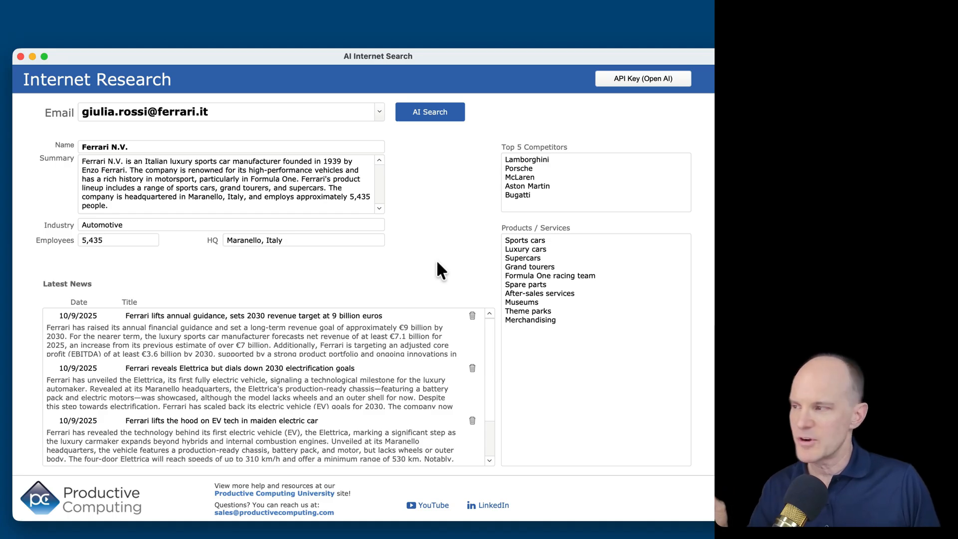
pyautogui.moveTo(410, 278)
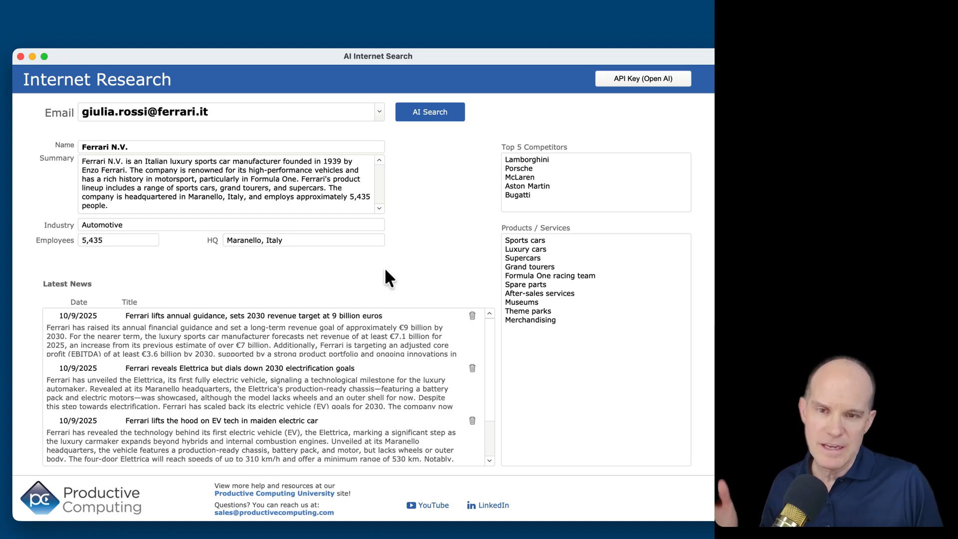
pyautogui.moveTo(366, 276)
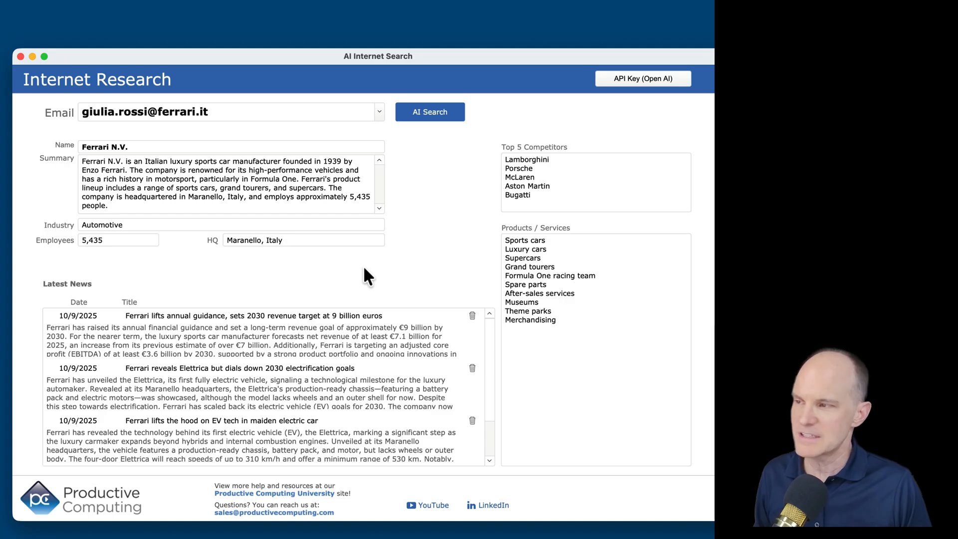
pyautogui.moveTo(422, 266)
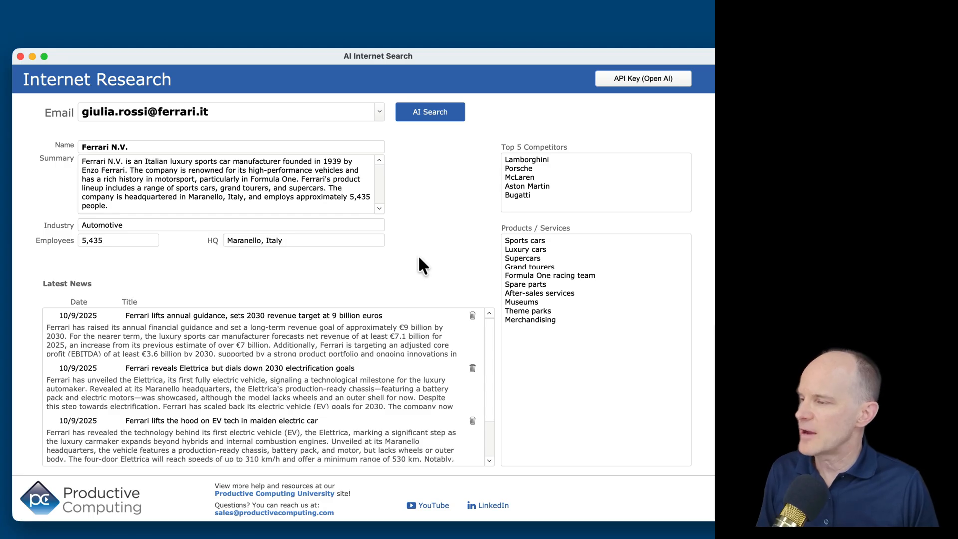
pyautogui.moveTo(445, 267)
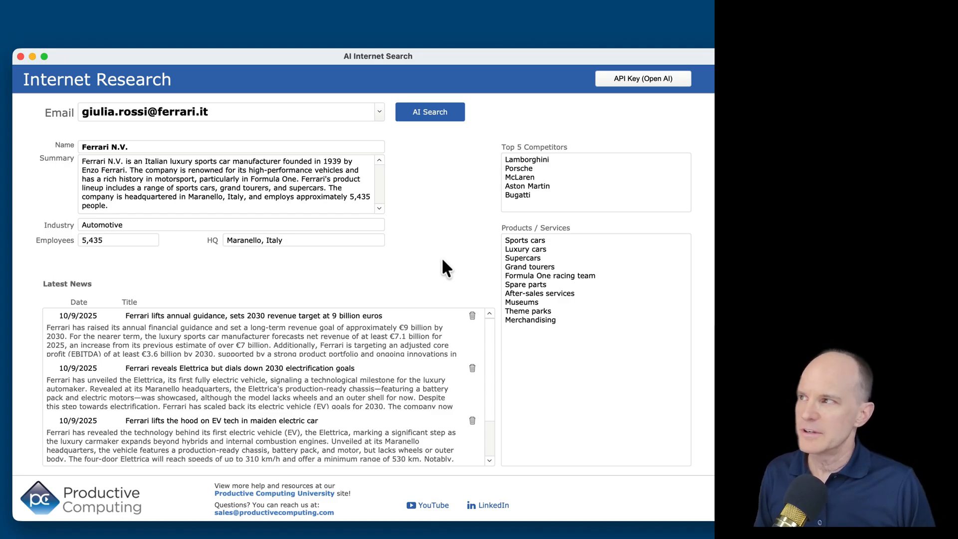
pyautogui.moveTo(458, 185)
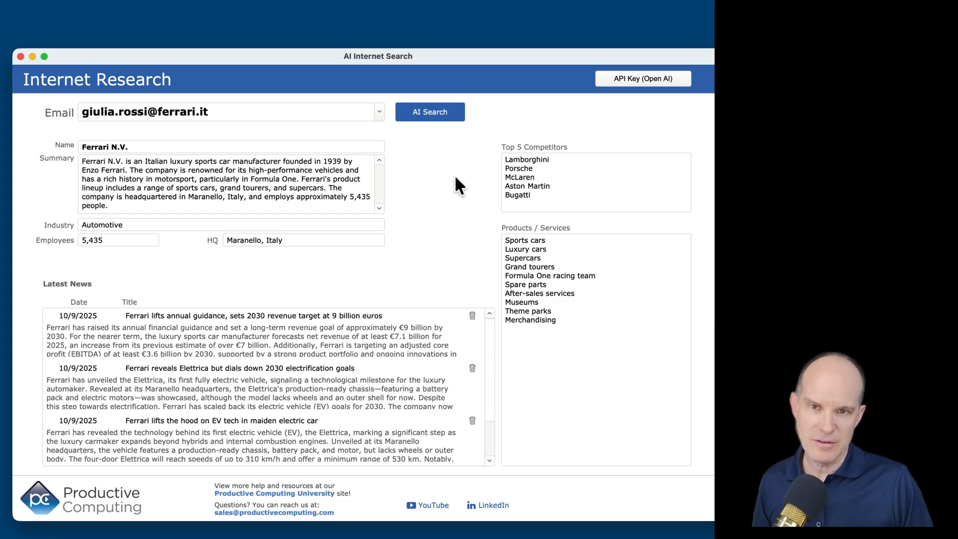
pyautogui.moveTo(468, 210)
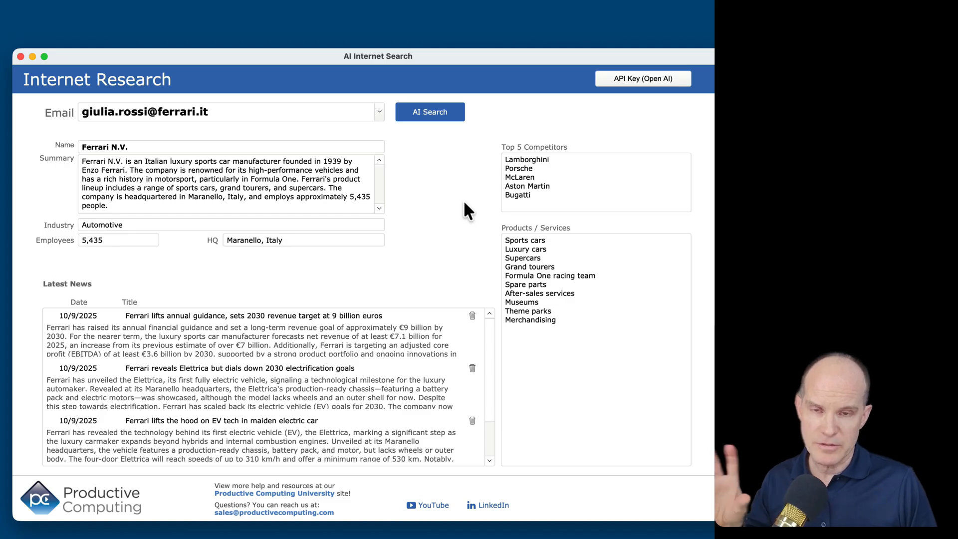
pyautogui.moveTo(463, 216)
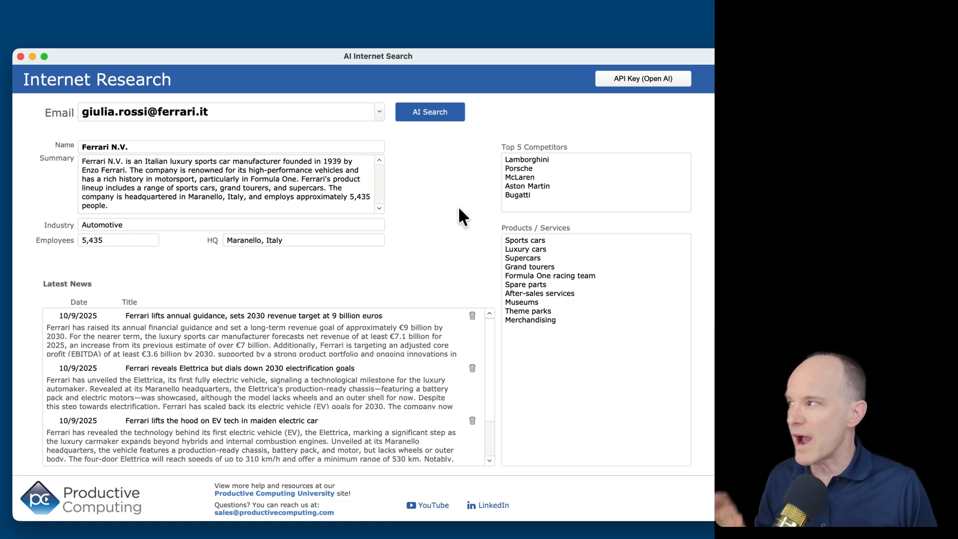